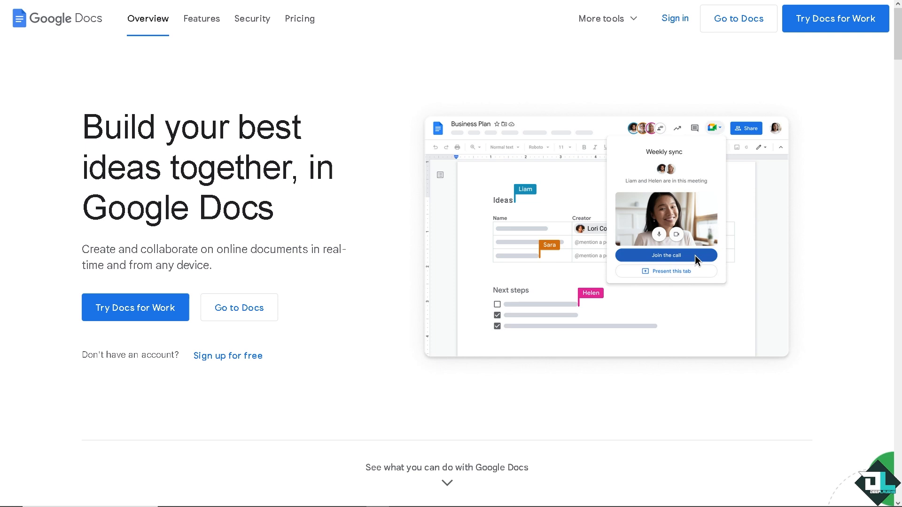
# Begin a free Google Docs sign-up, choosing the 'For my personal use' option.
pyautogui.click(665, 254)
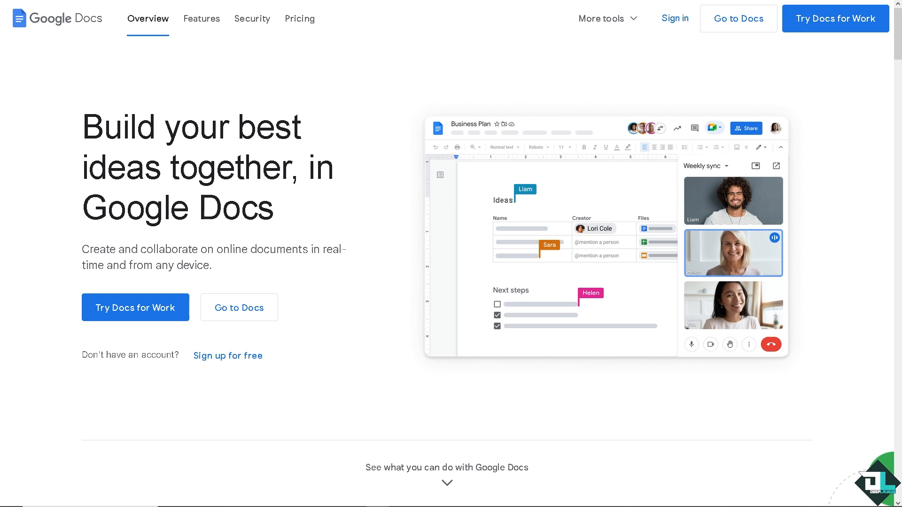
pyautogui.click(227, 355)
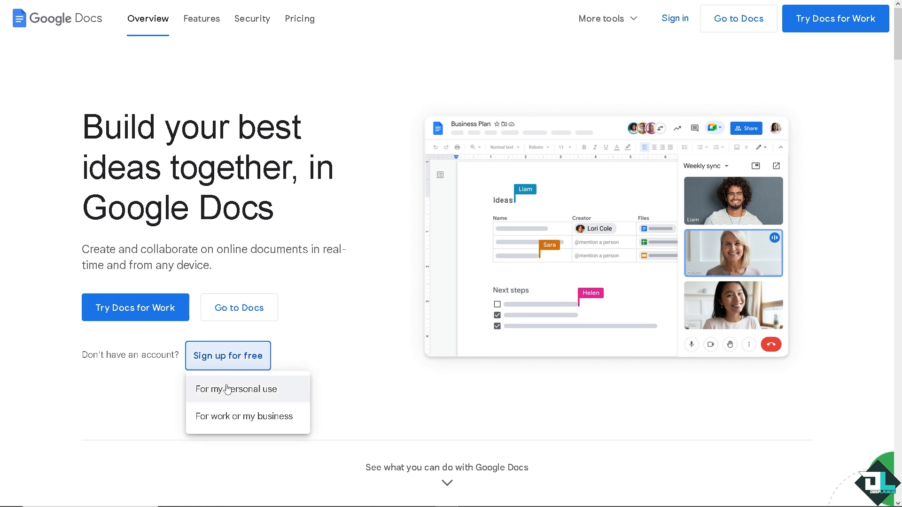
pyautogui.click(235, 389)
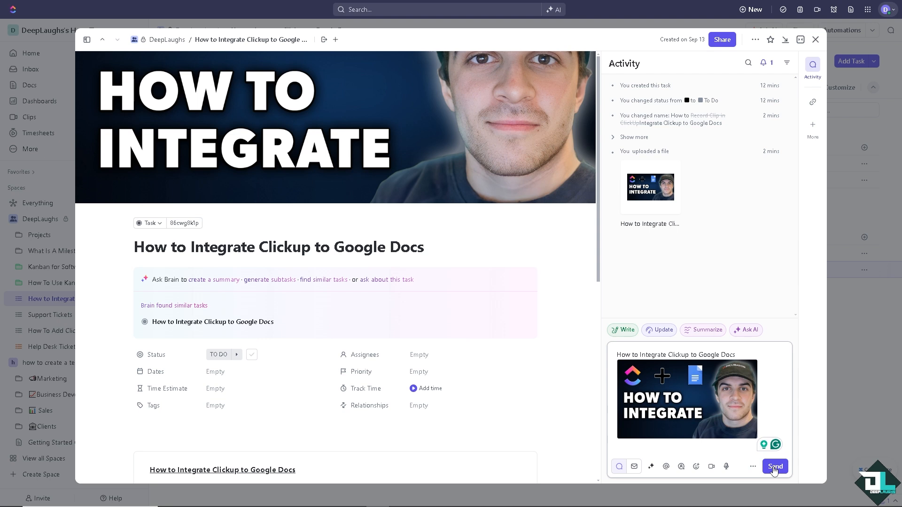
# Post the comment carrying the task title and thumbnail image.
pyautogui.click(775, 467)
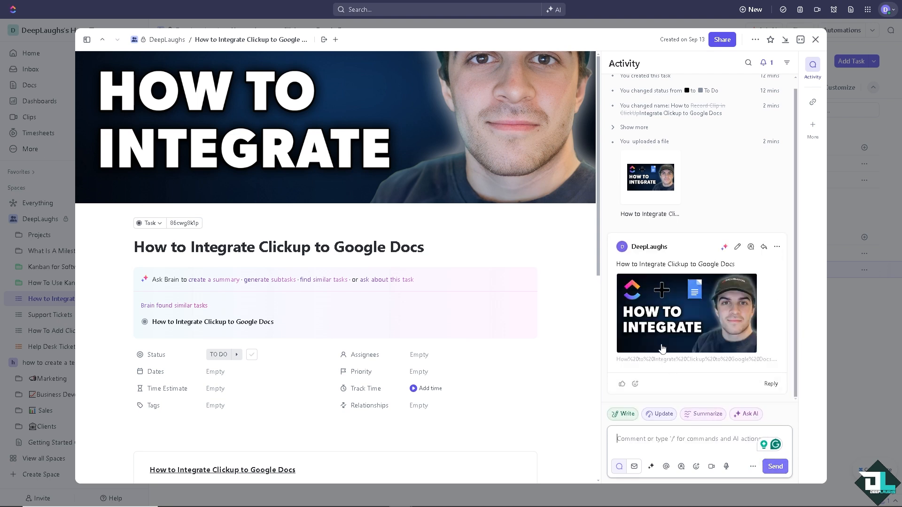
pyautogui.click(686, 314)
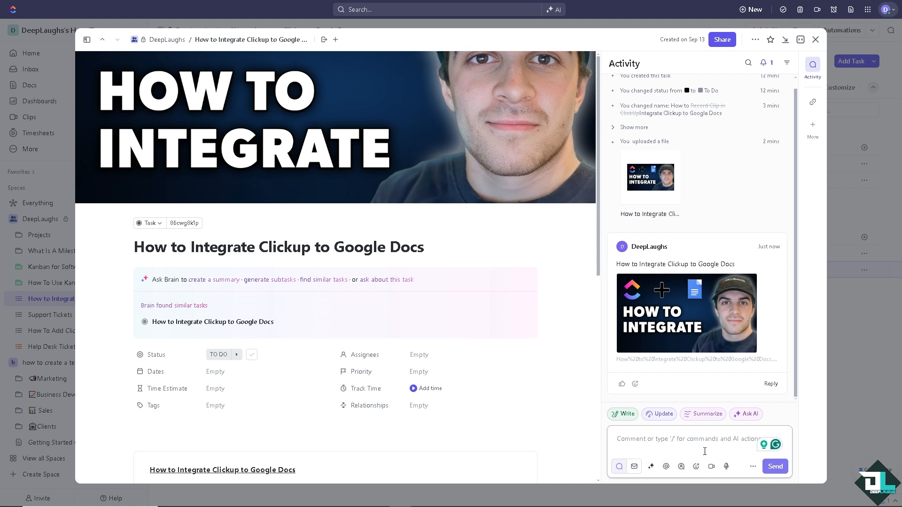
pyautogui.moveTo(633, 467)
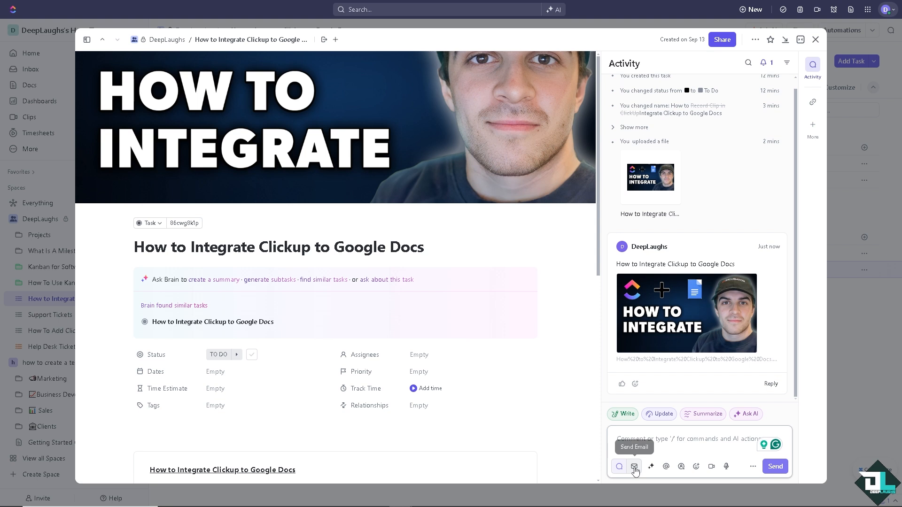
# Start an email reply and add a Website Link block from the slash menu.
pyautogui.click(633, 467)
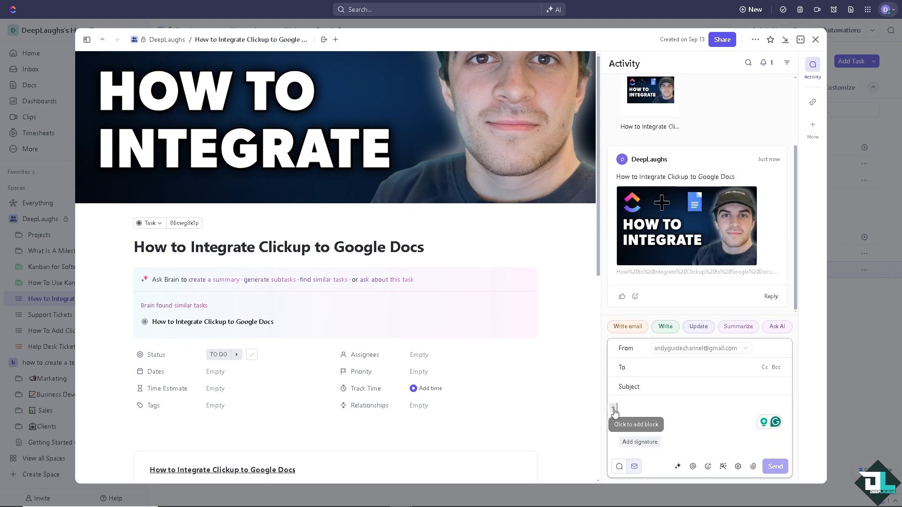
pyautogui.click(613, 410)
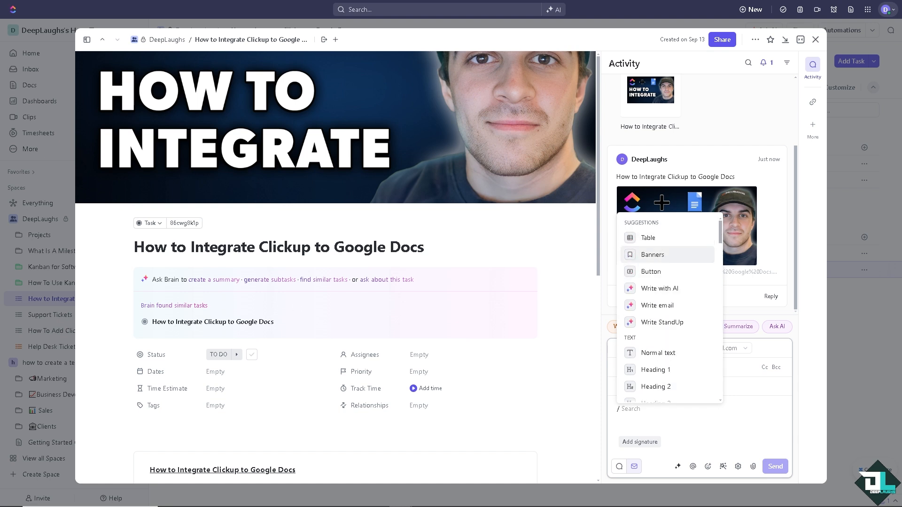
pyautogui.scroll(-3)
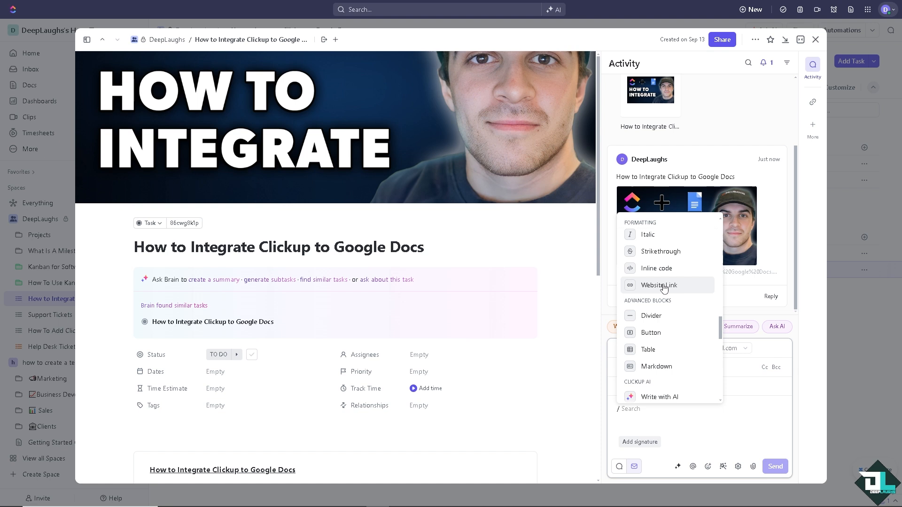
pyautogui.click(658, 286)
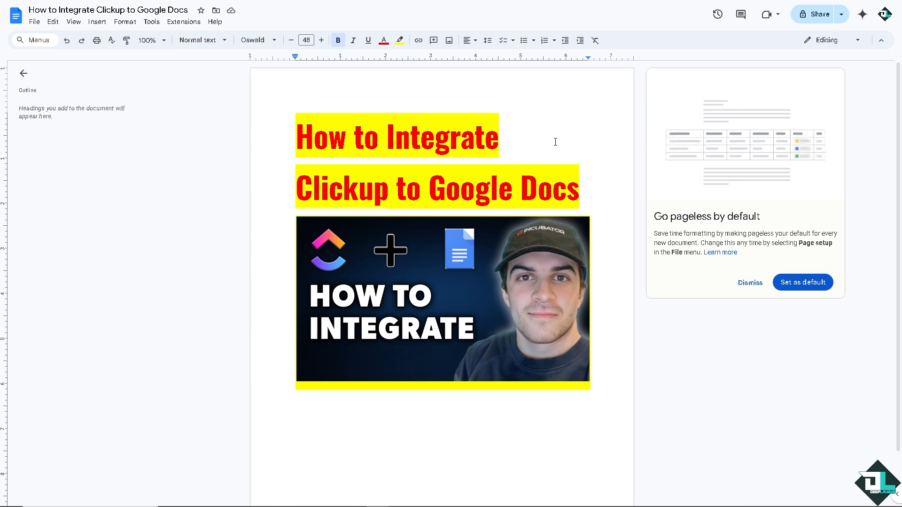
# Copy the share link of the 'How to Integrate Clickup to Google Docs' document.
pyautogui.click(812, 14)
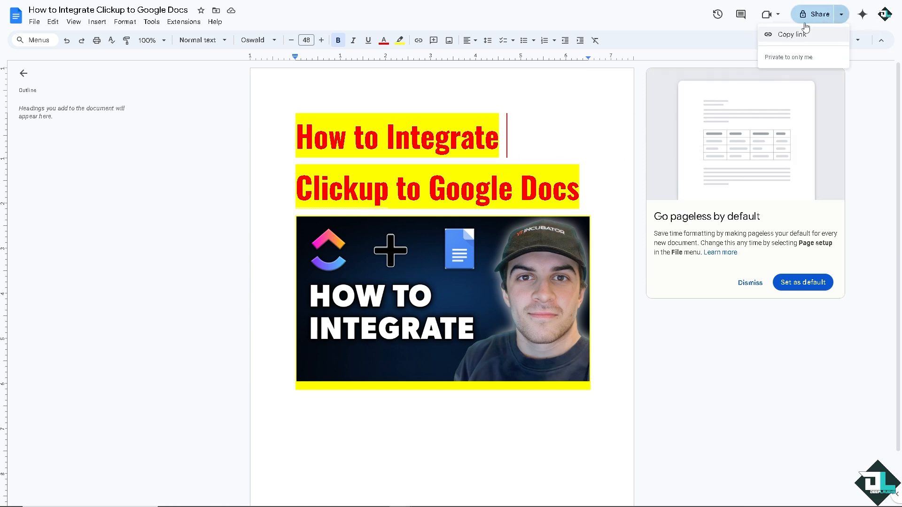
pyautogui.click(792, 34)
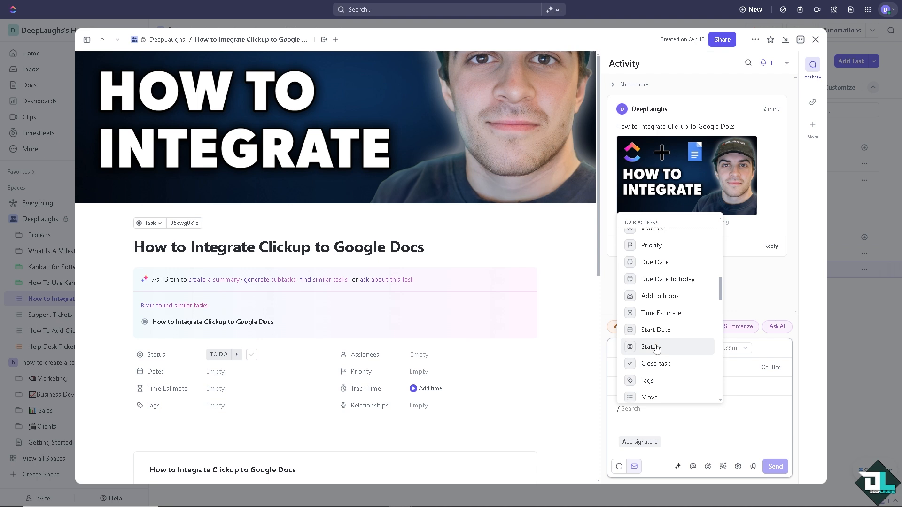
# Save the pasted Google Docs URL into the email's website link block.
pyautogui.scroll(-3)
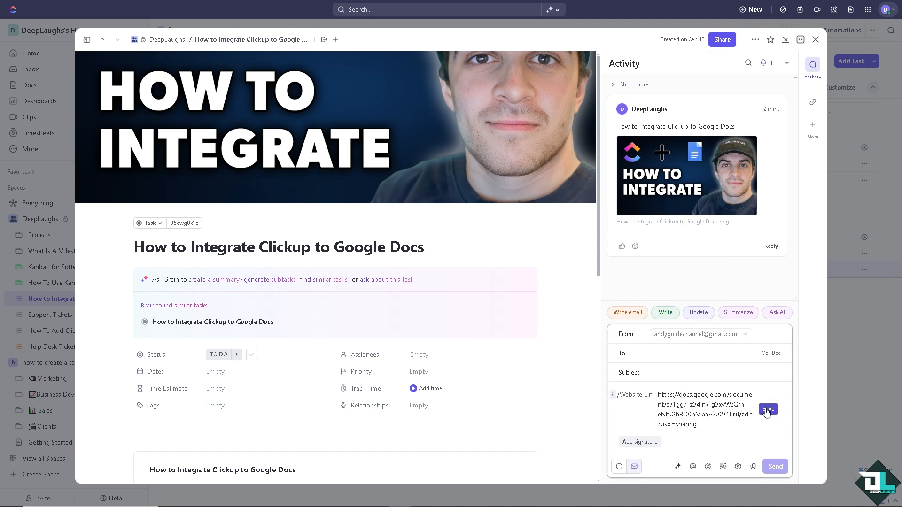
pyautogui.click(767, 408)
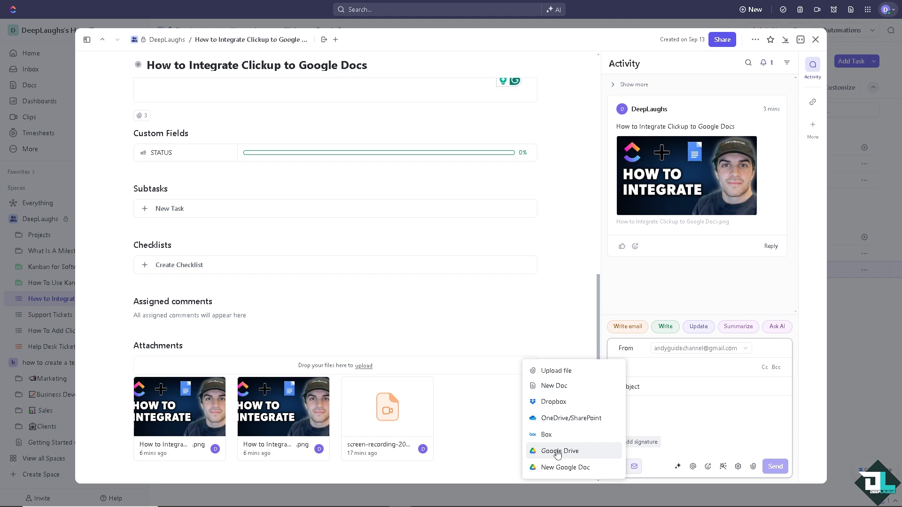
pyautogui.moveTo(435, 437)
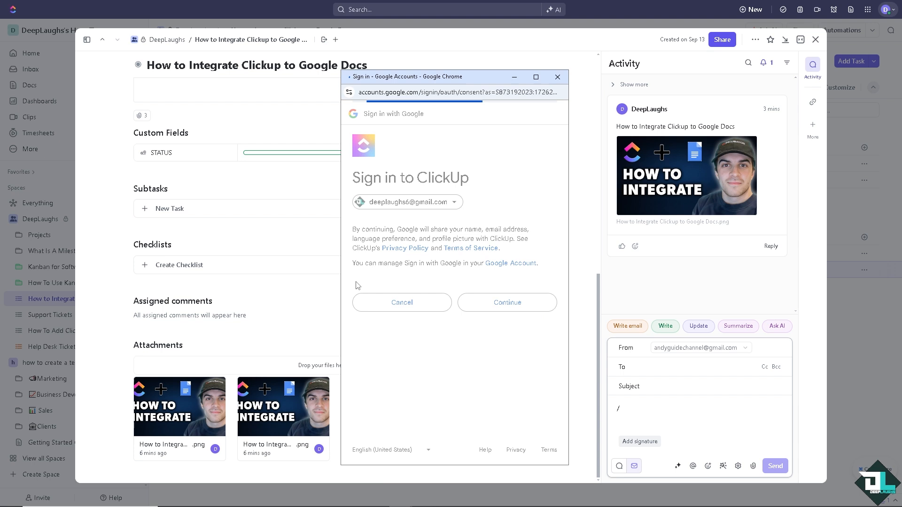
# Sign in with Google and grant ClickUp all requested Drive permissions.
pyautogui.click(506, 301)
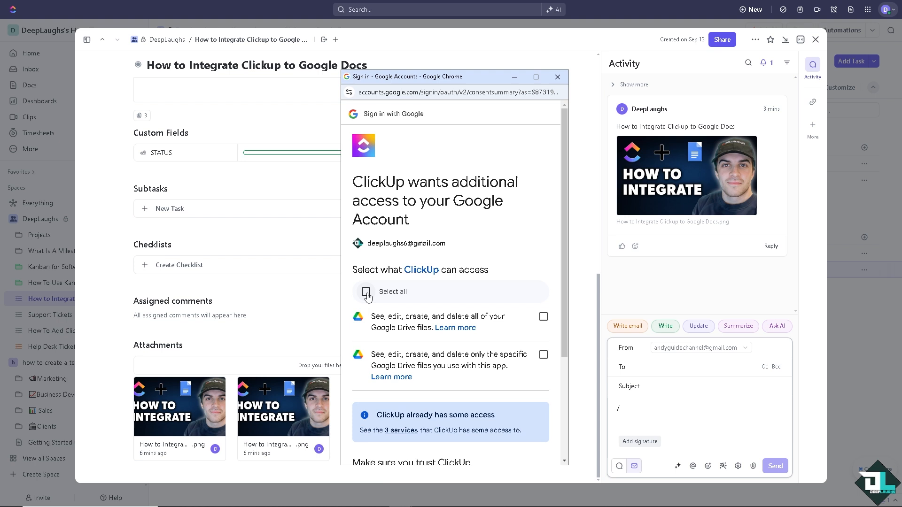
pyautogui.click(365, 292)
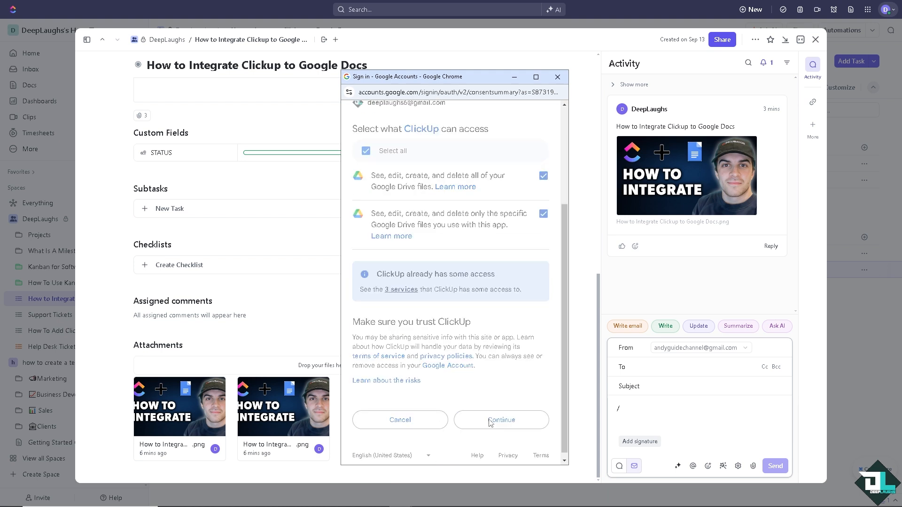
pyautogui.click(500, 420)
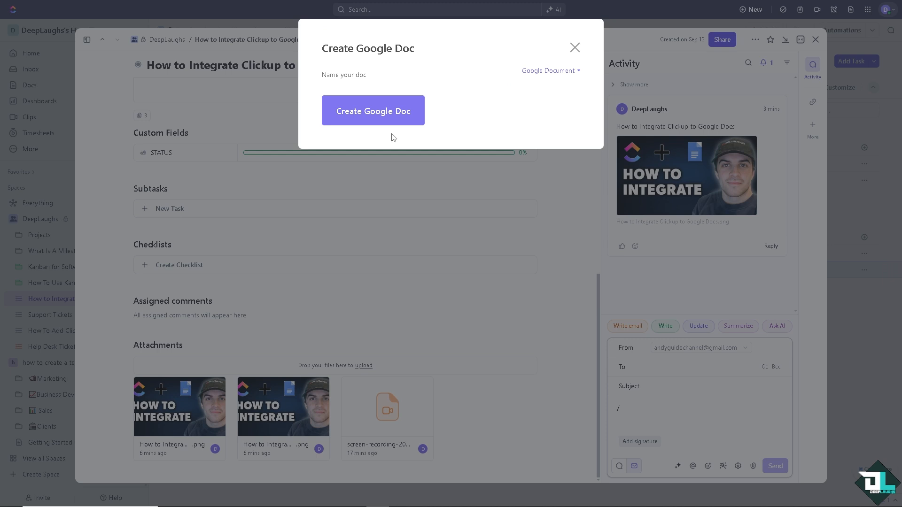
# Name and create the 'How to Integrate Clickup to Google Docs' doc, then open it in Google.
pyautogui.click(357, 75)
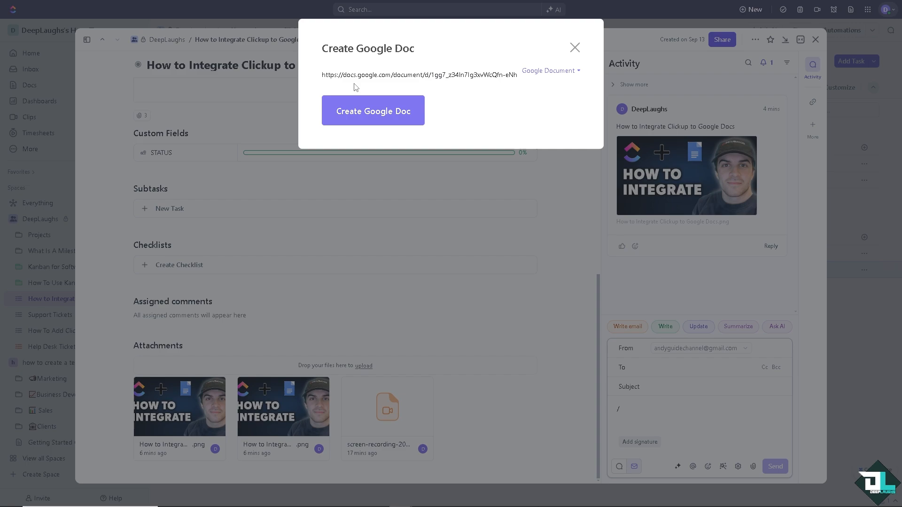
pyautogui.click(573, 48)
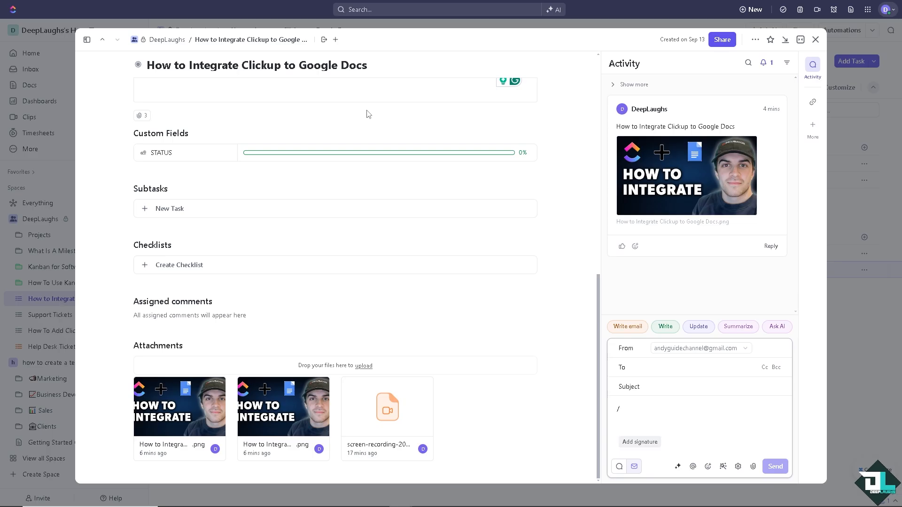
pyautogui.moveTo(400, 248)
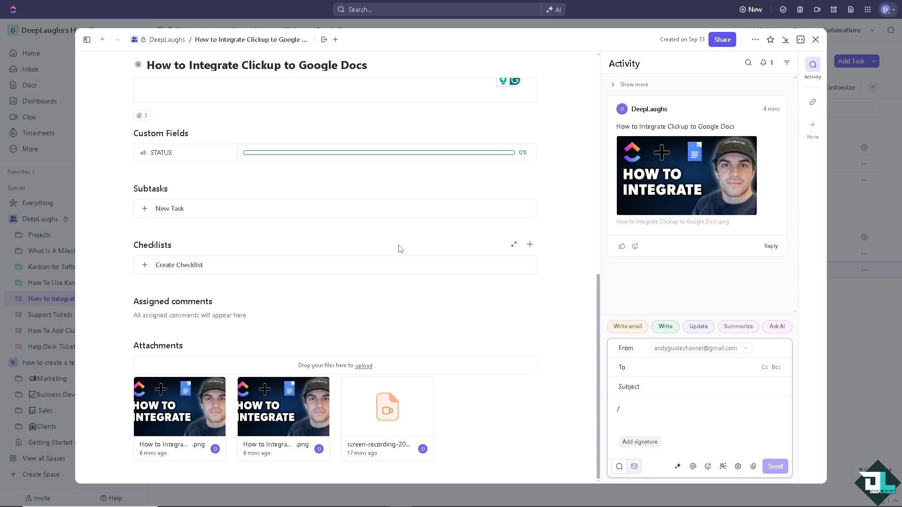
pyautogui.moveTo(268, 156)
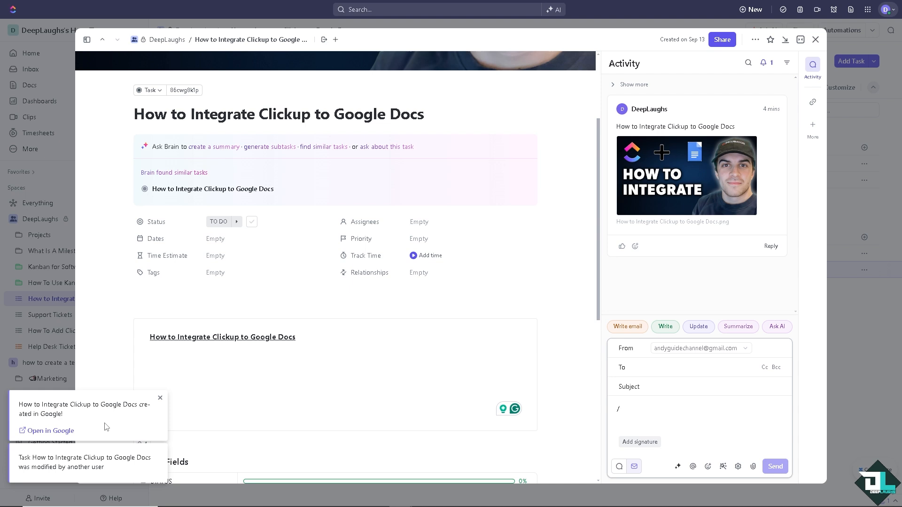
pyautogui.moveTo(50, 431)
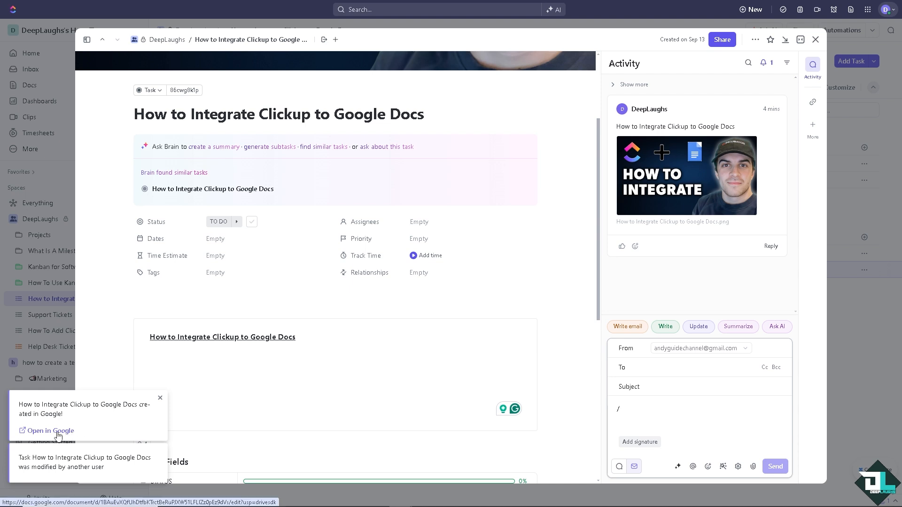
pyautogui.click(50, 431)
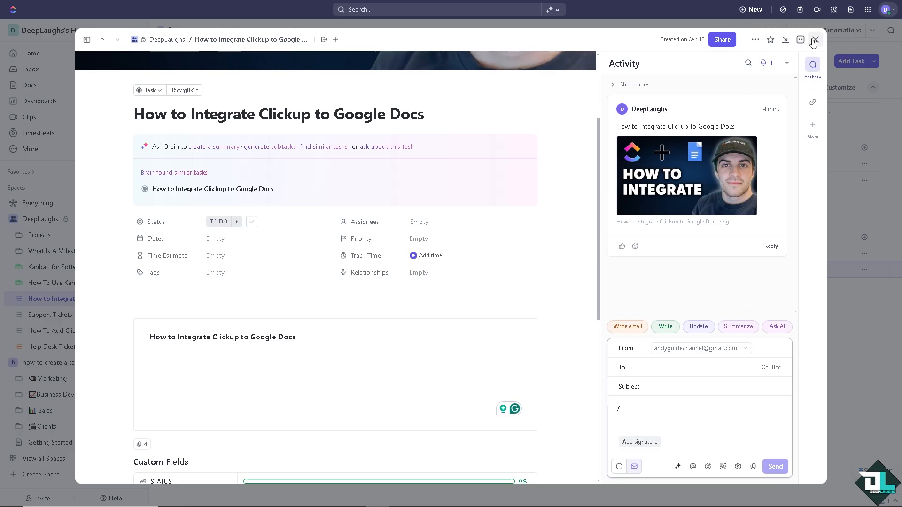
# Close the task and search the App Center for 'Google' integrations.
pyautogui.click(814, 40)
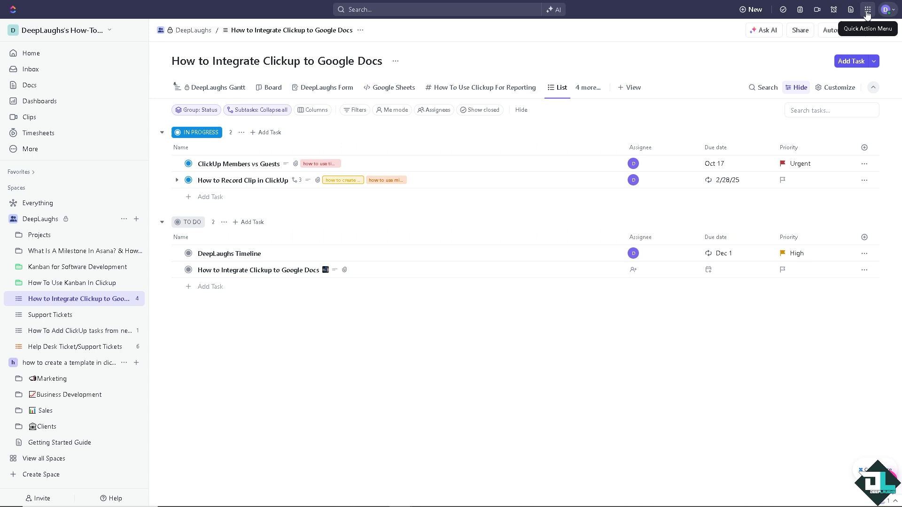
pyautogui.click(867, 9)
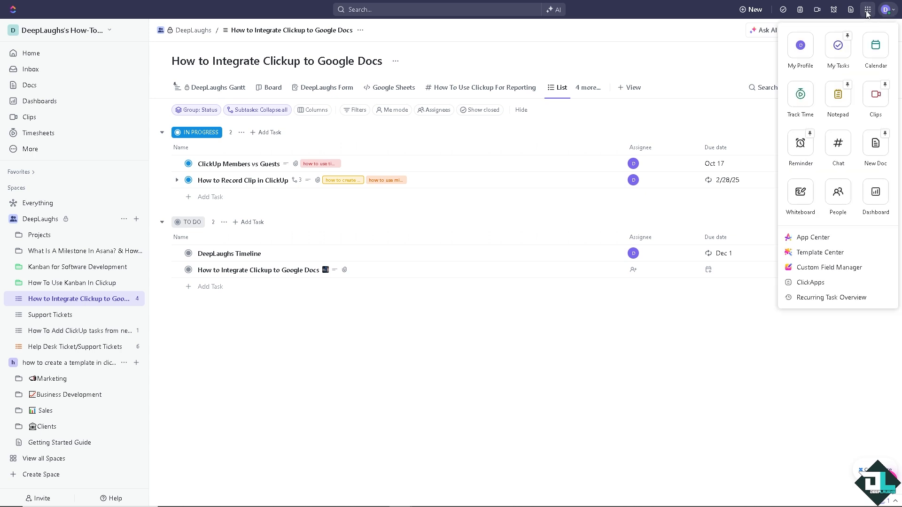
pyautogui.click(812, 236)
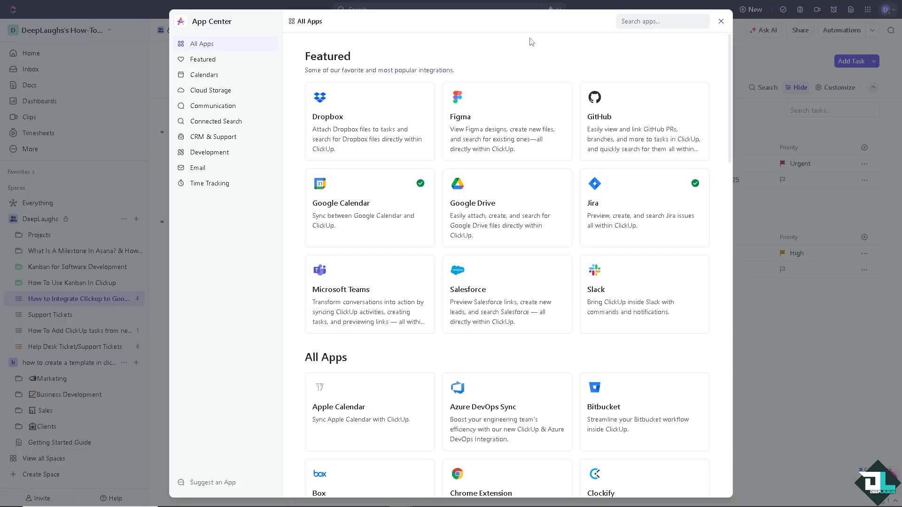
pyautogui.click(661, 22)
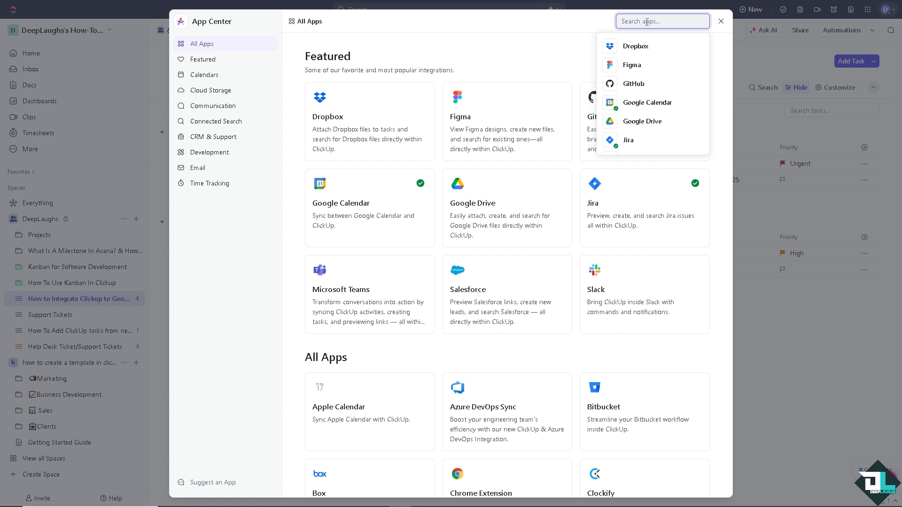
pyautogui.write('Google')
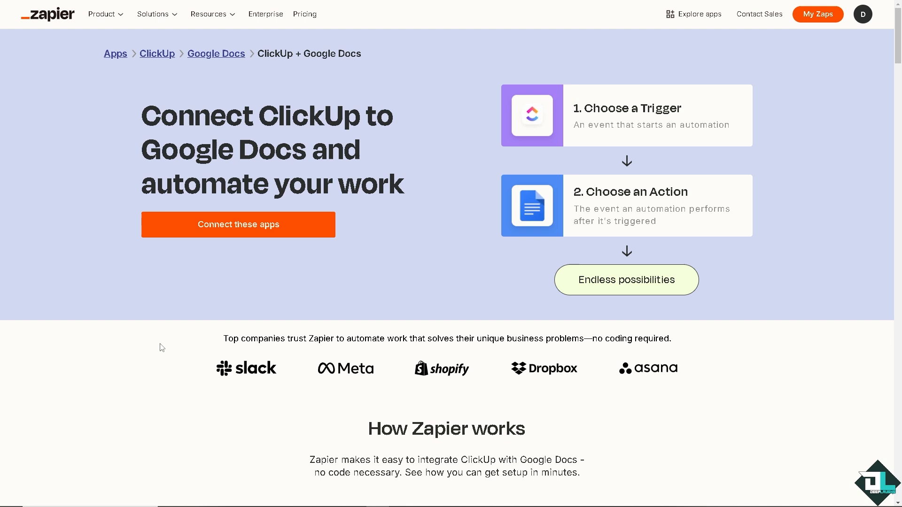
pyautogui.moveTo(170, 326)
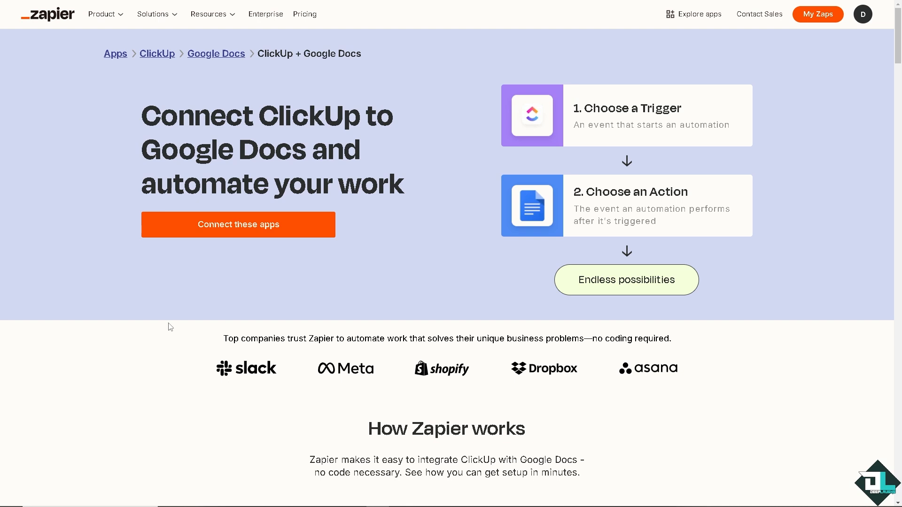
pyautogui.moveTo(169, 265)
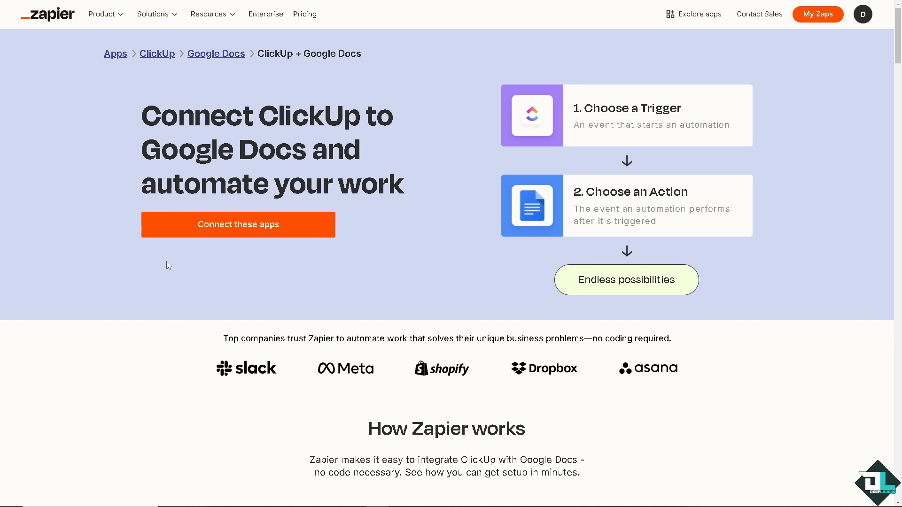
pyautogui.moveTo(252, 229)
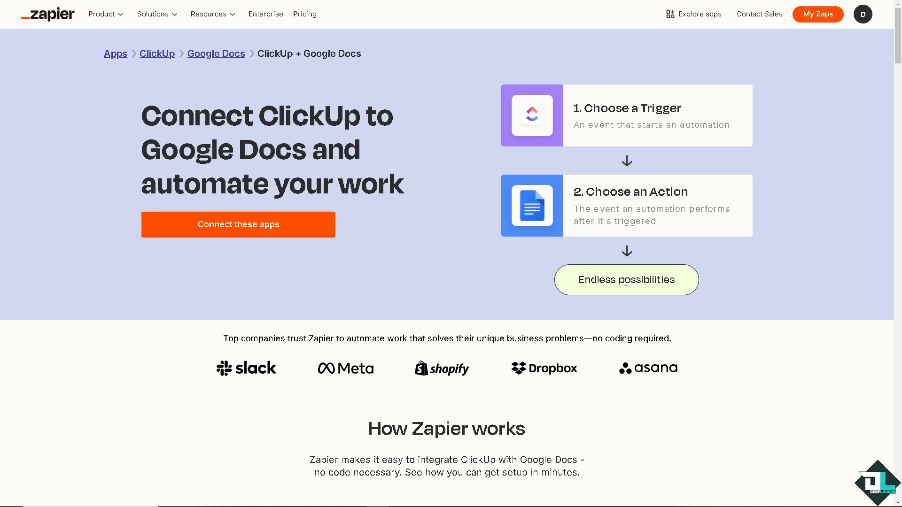
pyautogui.moveTo(626, 281)
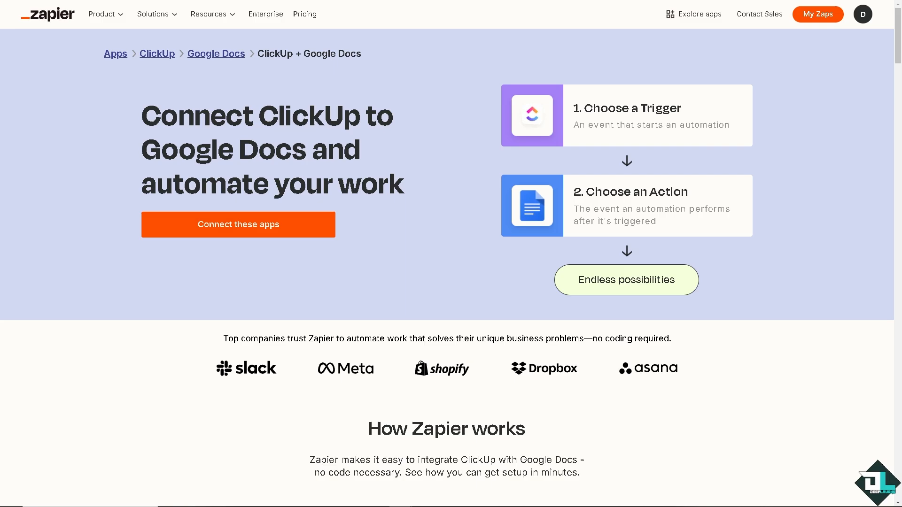
# Use 'Connect these apps' to open a new ClickUp + Google Docs zap in the editor.
pyautogui.click(238, 225)
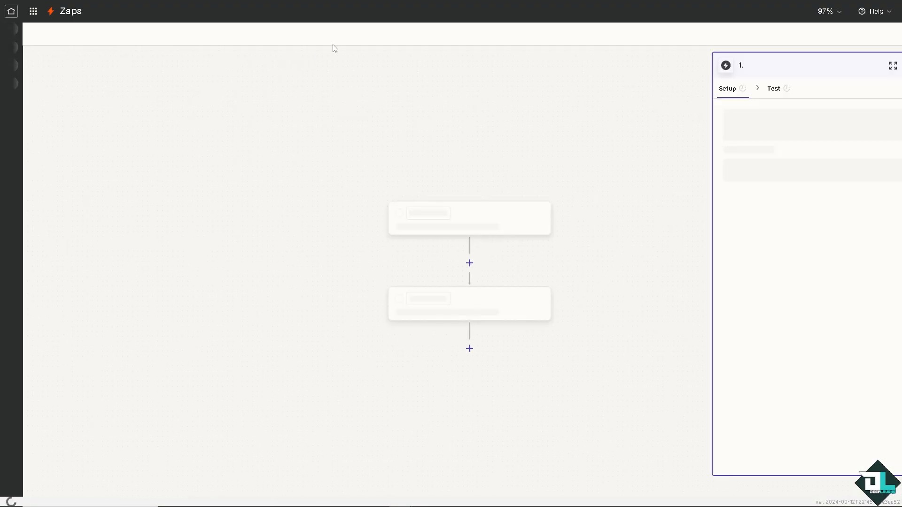
pyautogui.click(531, 11)
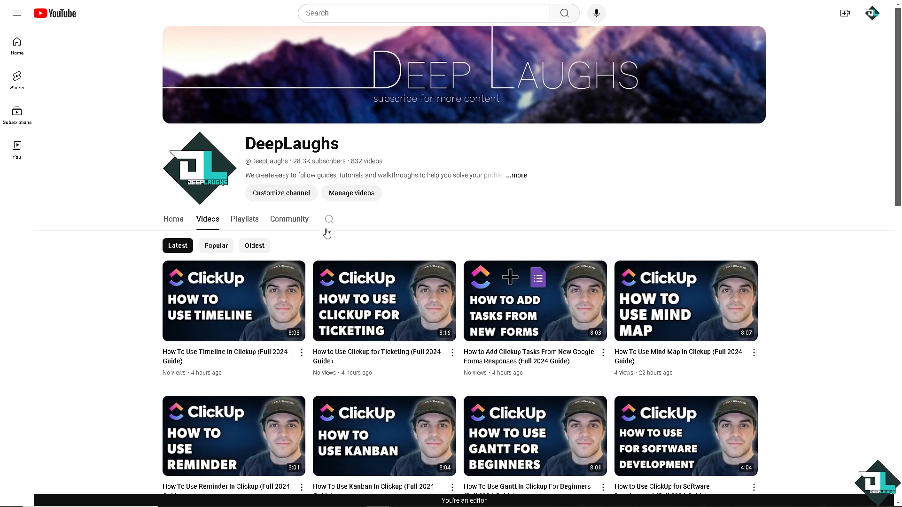
pyautogui.write('z')
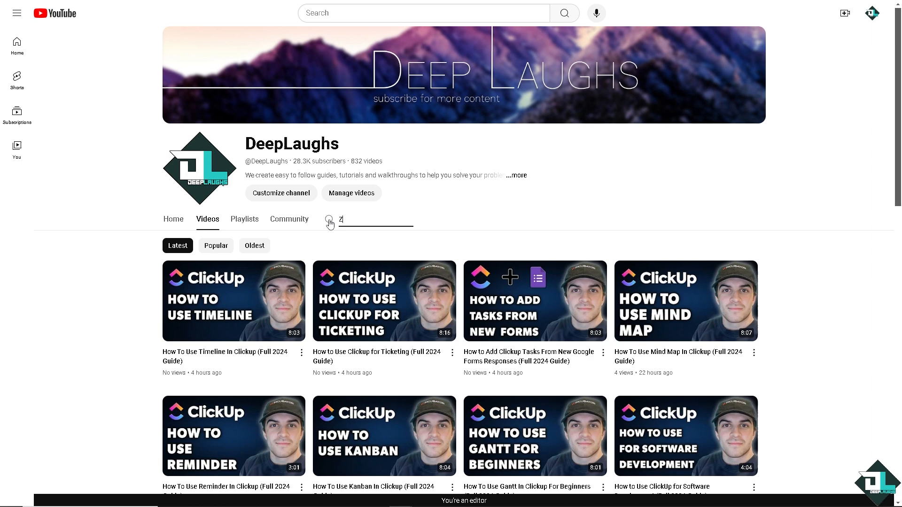
pyautogui.write('apier')
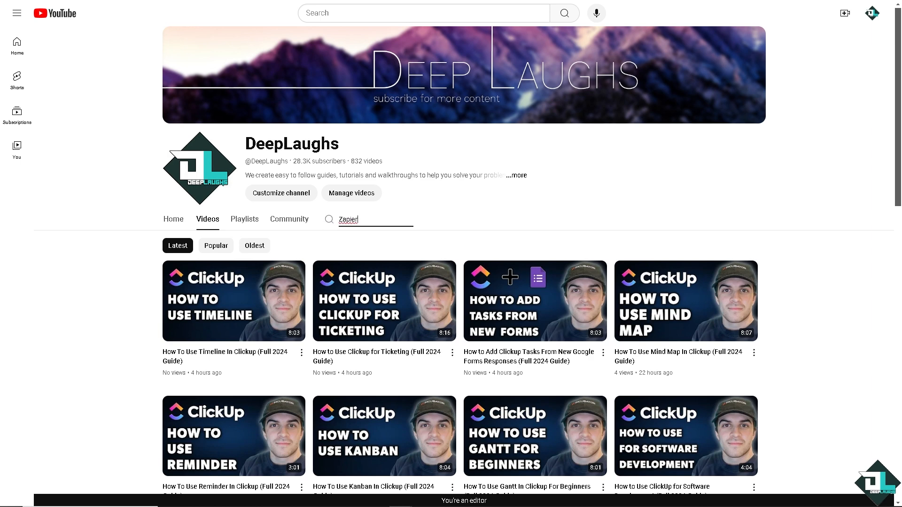
pyautogui.moveTo(336, 316)
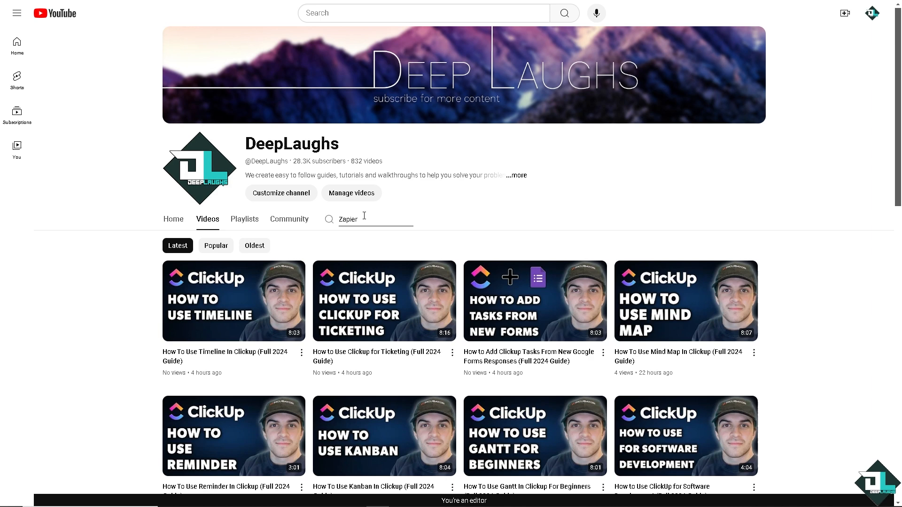
pyautogui.moveTo(383, 271)
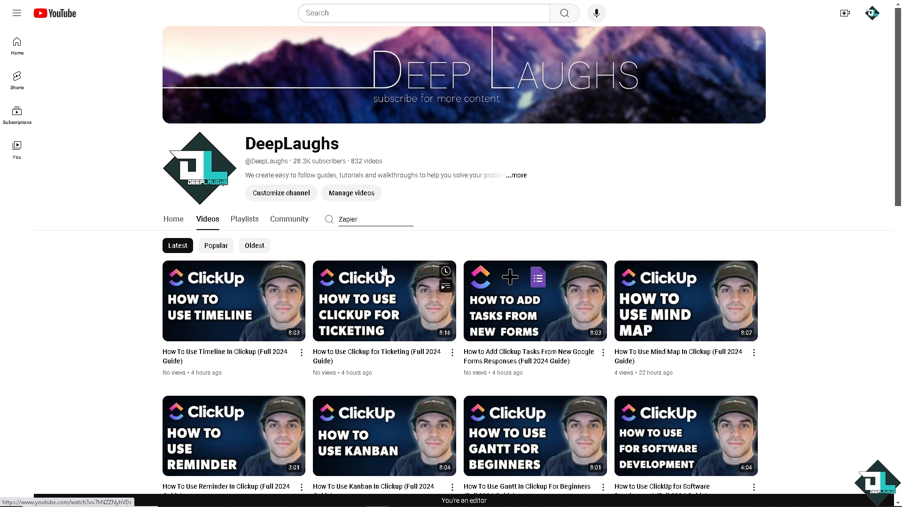
pyautogui.click(516, 175)
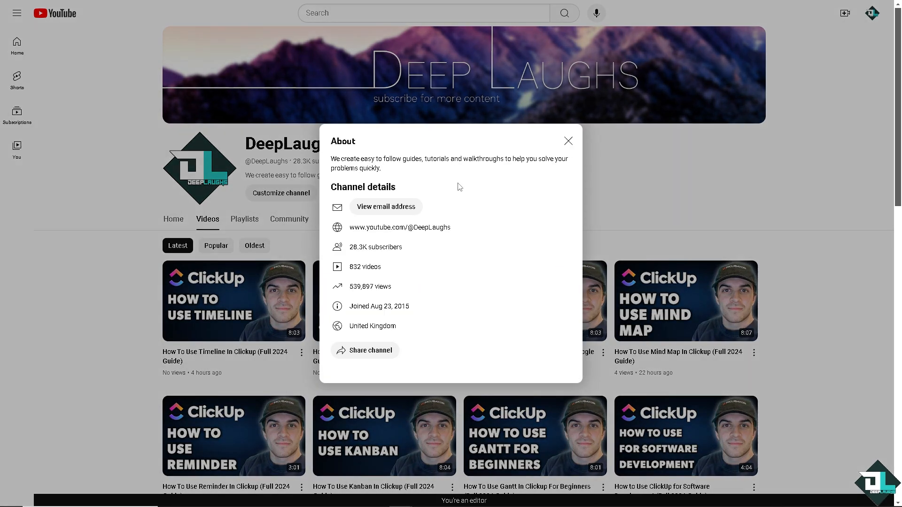
pyautogui.click(567, 141)
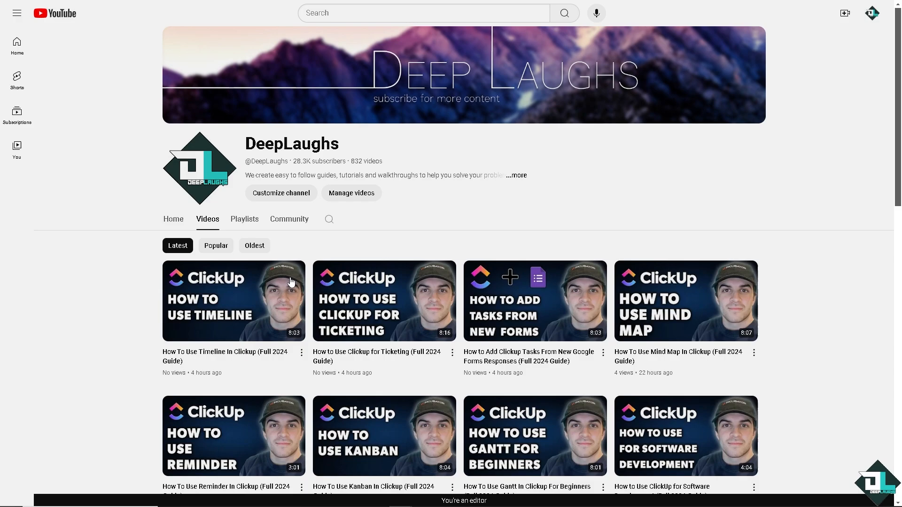
pyautogui.scroll(-3)
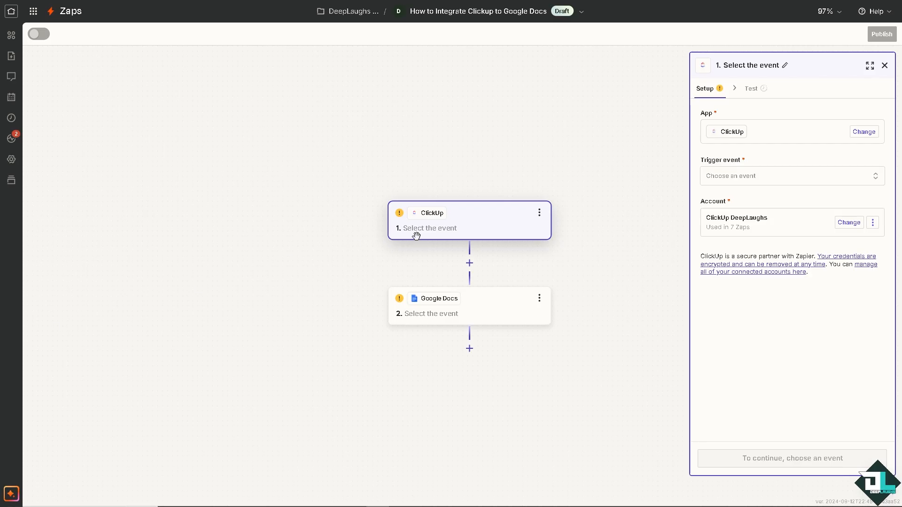
pyautogui.moveTo(457, 226)
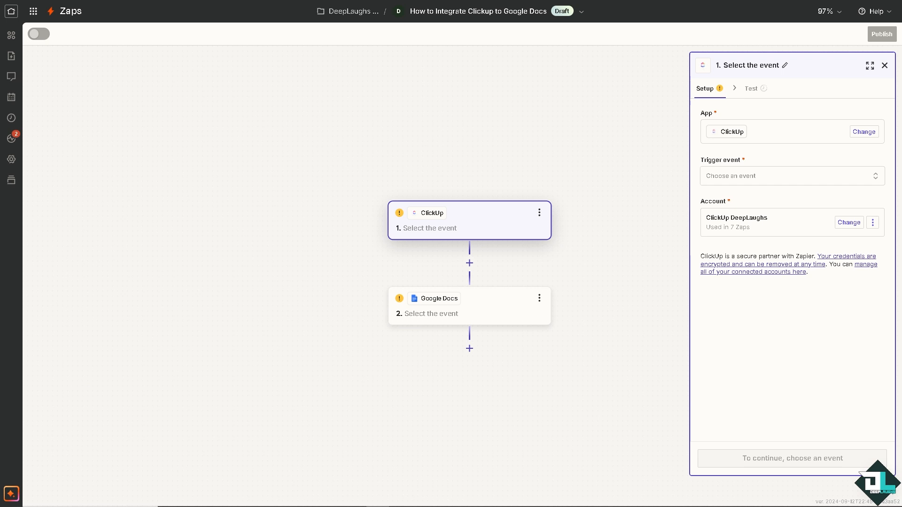
pyautogui.moveTo(451, 224)
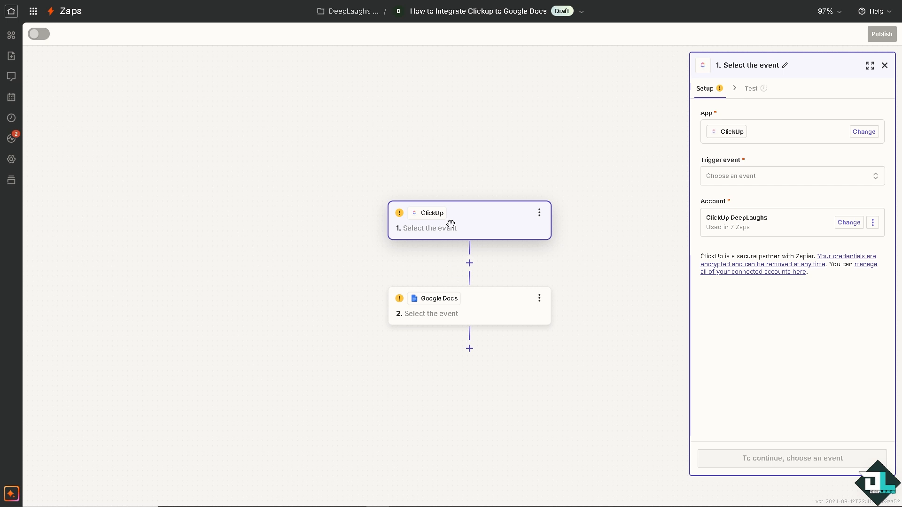
pyautogui.moveTo(451, 223)
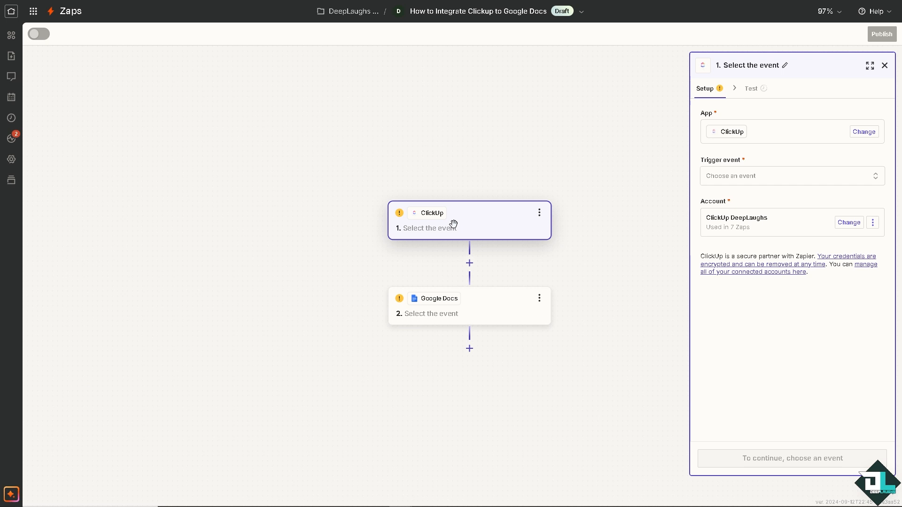
# Choose New List as the ClickUp trigger event and continue to its settings.
pyautogui.click(790, 175)
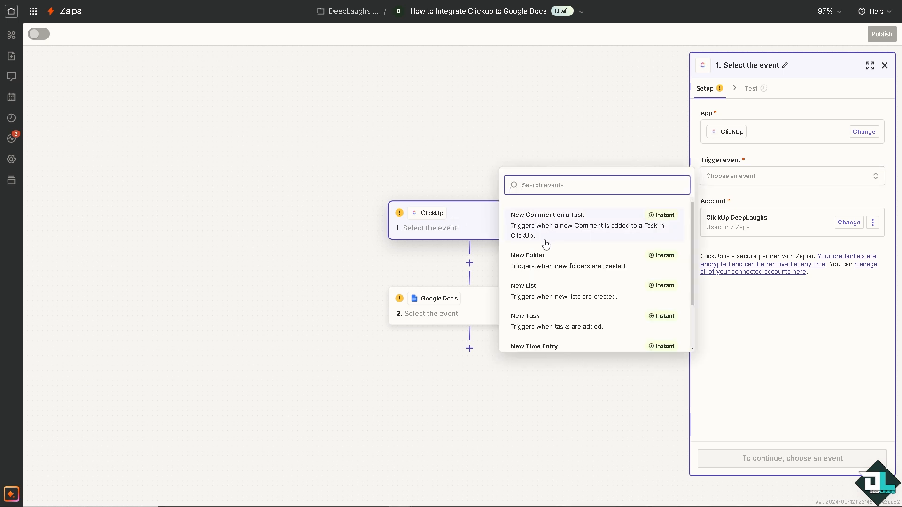
pyautogui.moveTo(545, 233)
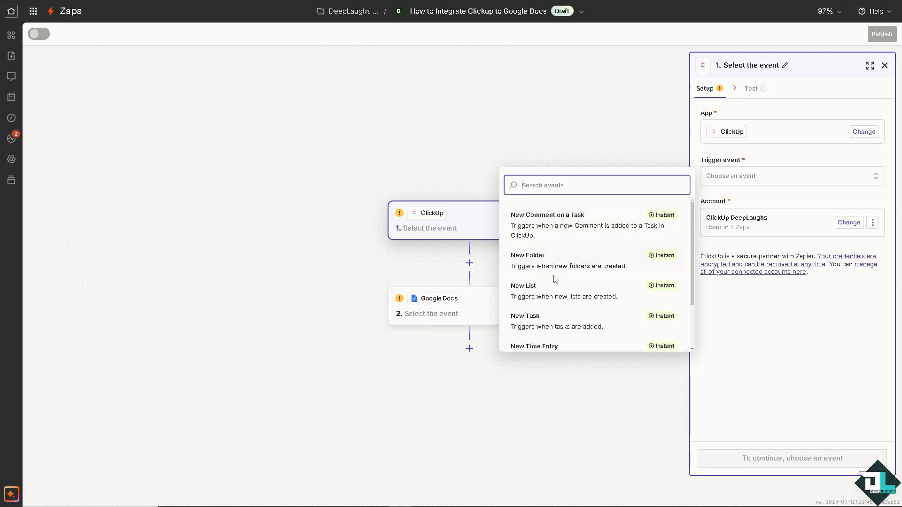
pyautogui.moveTo(556, 270)
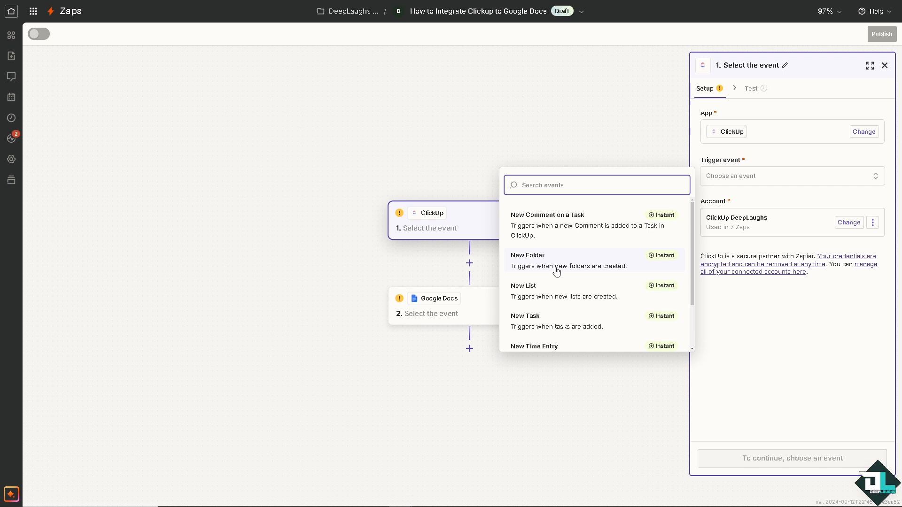
pyautogui.moveTo(564, 270)
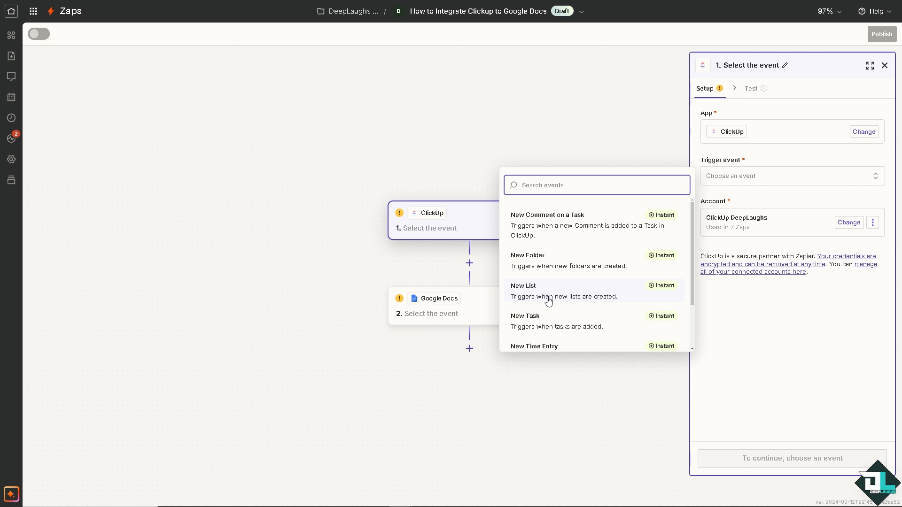
pyautogui.moveTo(576, 307)
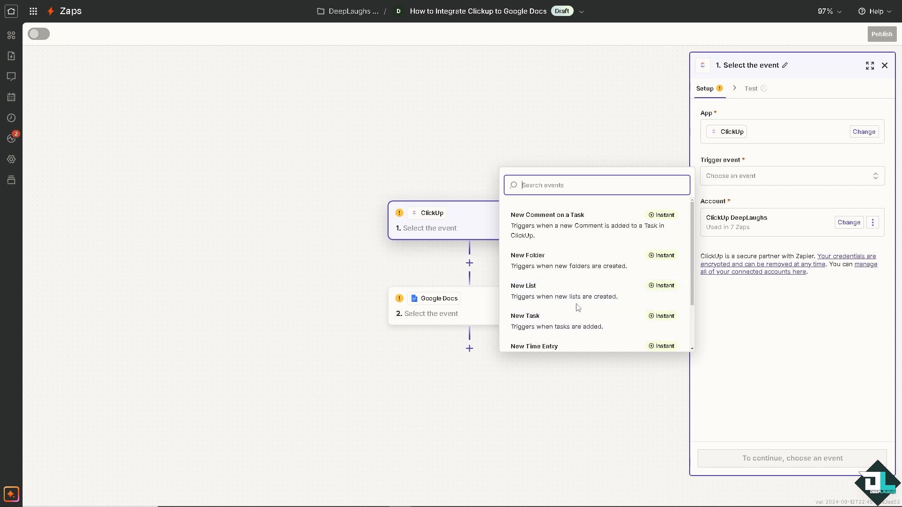
pyautogui.click(524, 286)
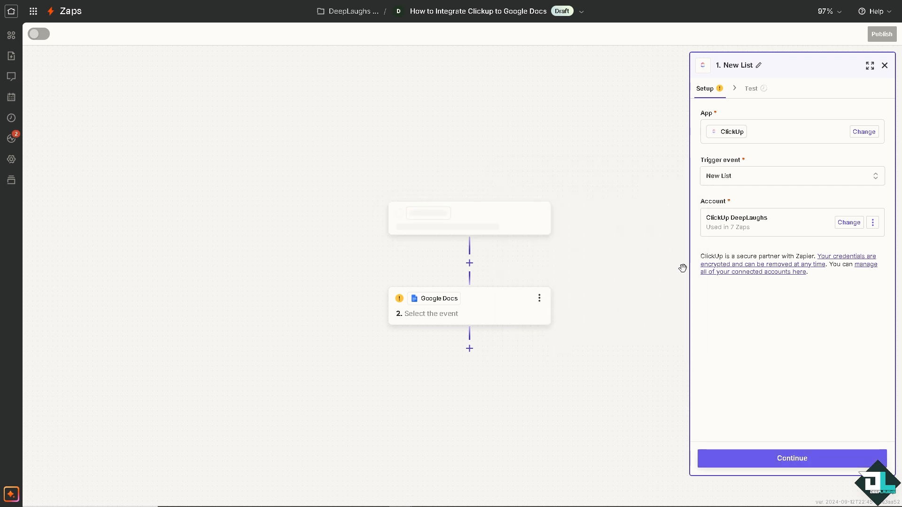
pyautogui.click(791, 457)
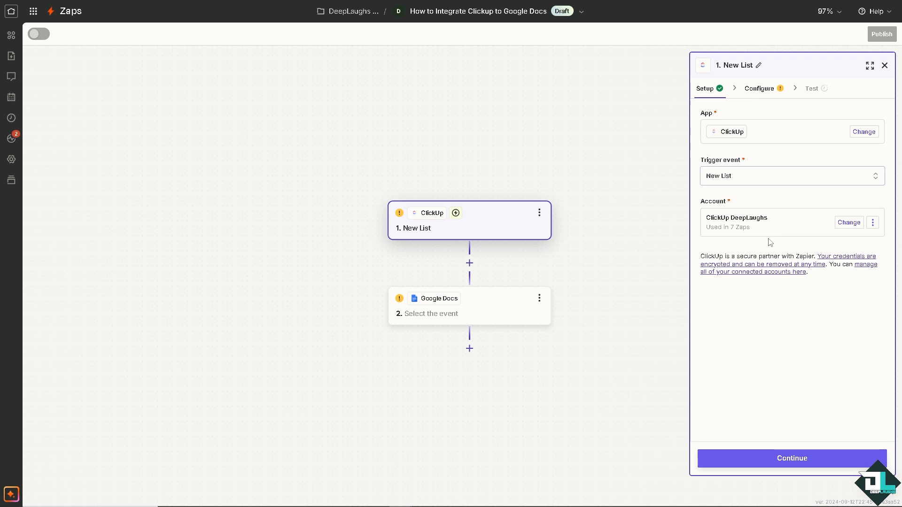
pyautogui.moveTo(826, 487)
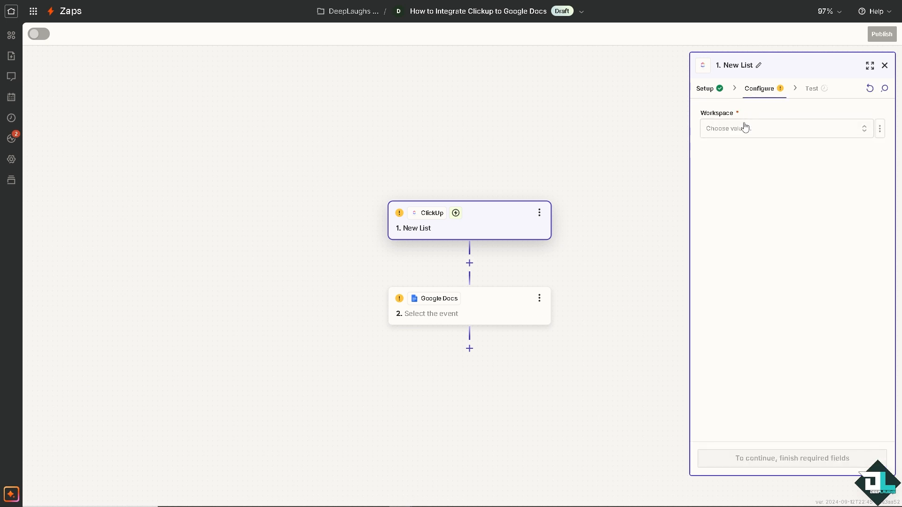
# Set the trigger's workspace, the DeepLaughs space and the Projects folder.
pyautogui.click(782, 129)
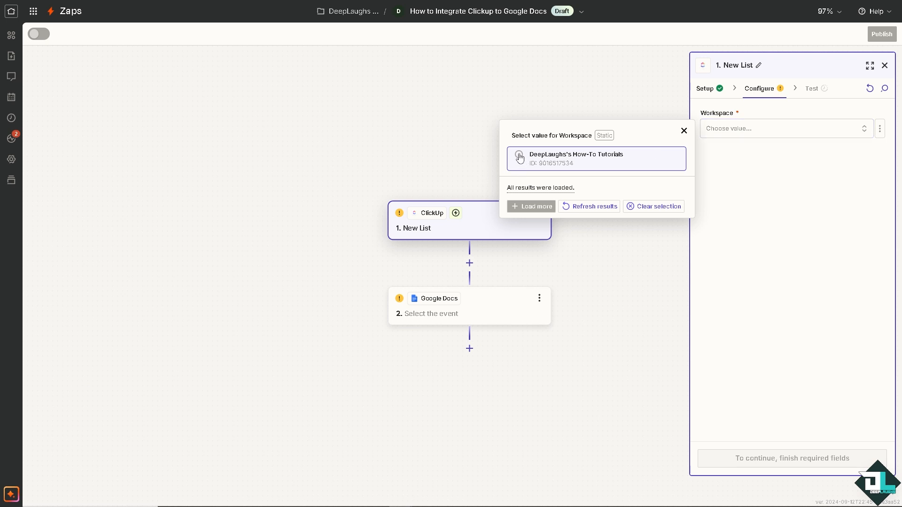
pyautogui.click(575, 158)
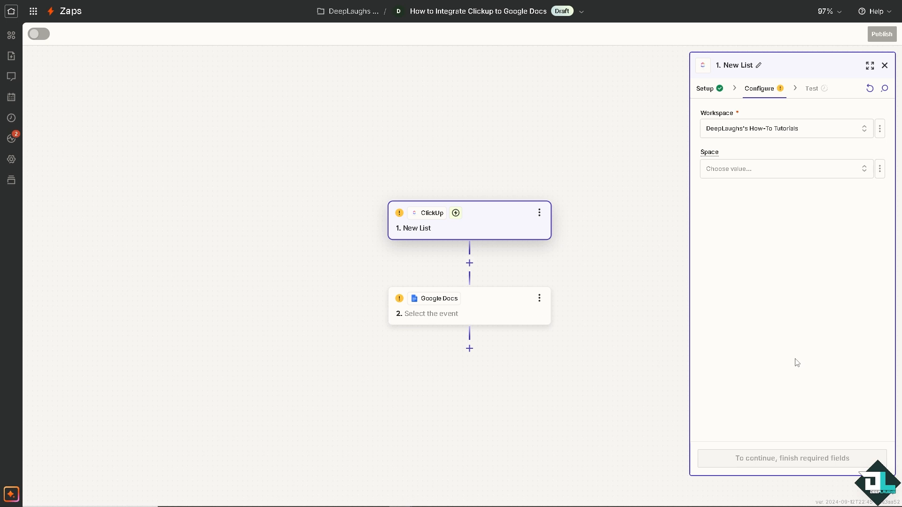
pyautogui.click(783, 168)
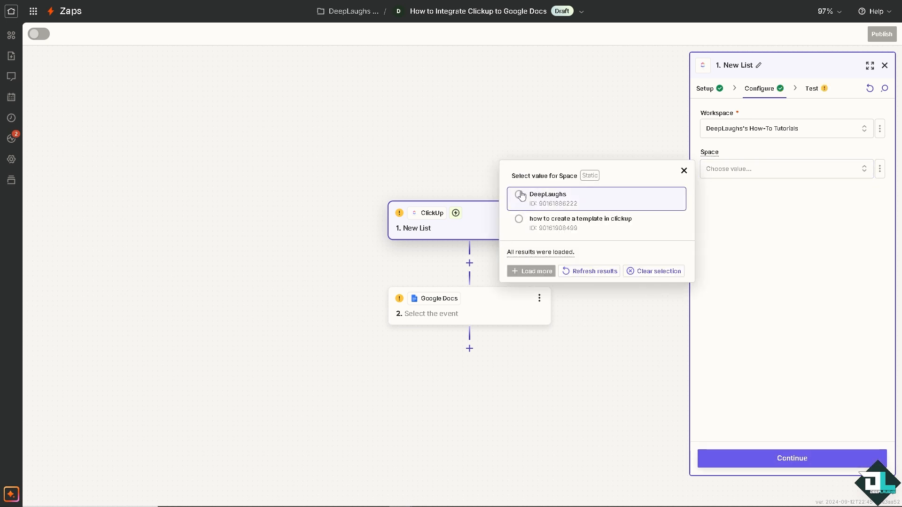
pyautogui.click(547, 193)
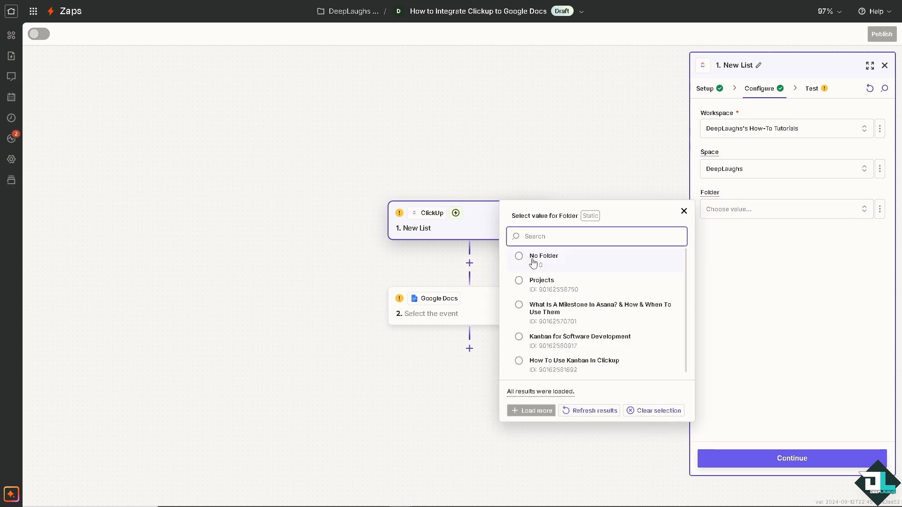
pyautogui.click(541, 280)
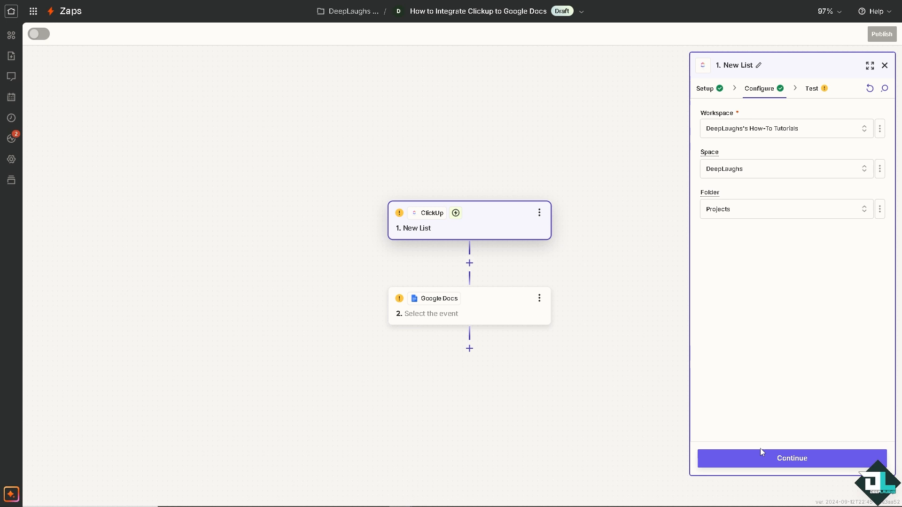
# Continue and test the trigger to find recent lists.
pyautogui.click(791, 457)
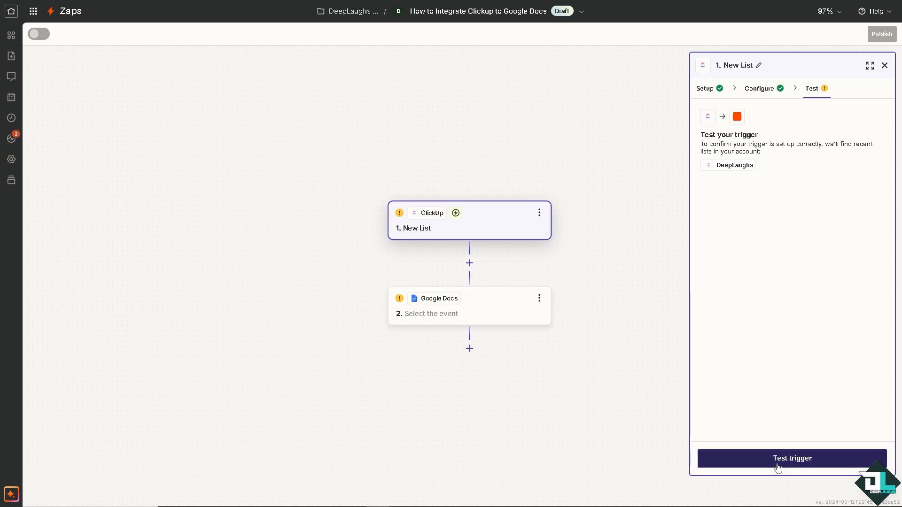
pyautogui.click(791, 458)
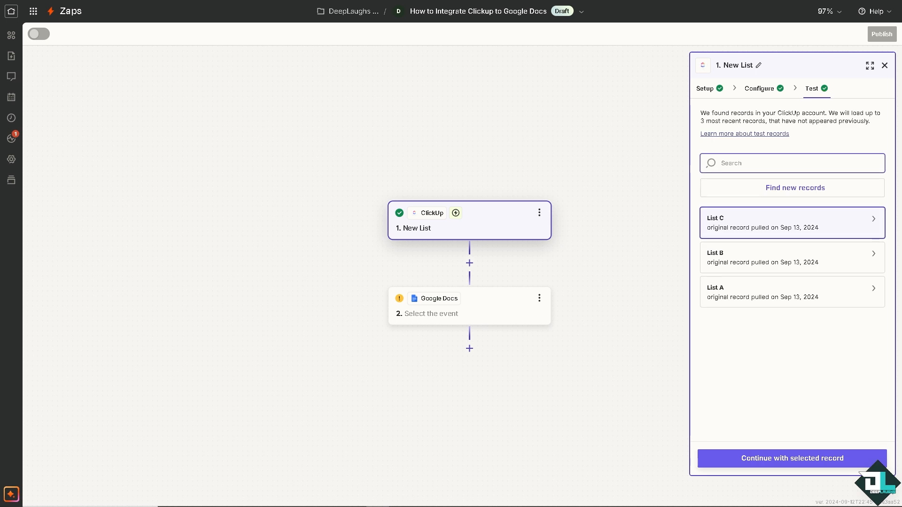
pyautogui.moveTo(816, 224)
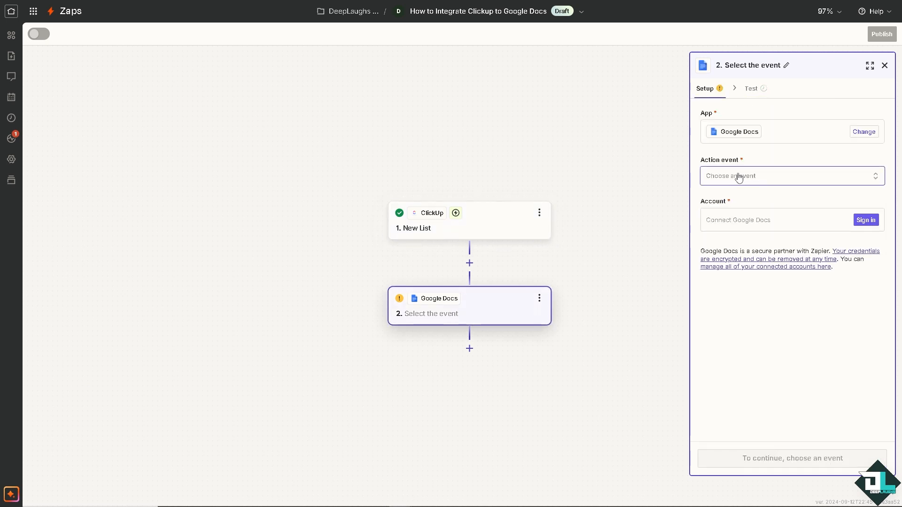
# Choose Create Document from Template as the action event and authorize a Google Docs account for Zapier.
pyautogui.click(791, 176)
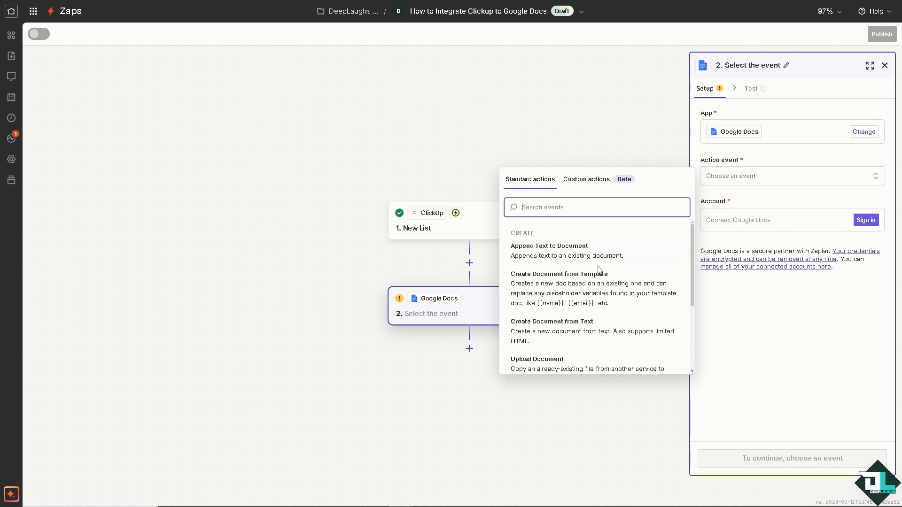
pyautogui.moveTo(580, 298)
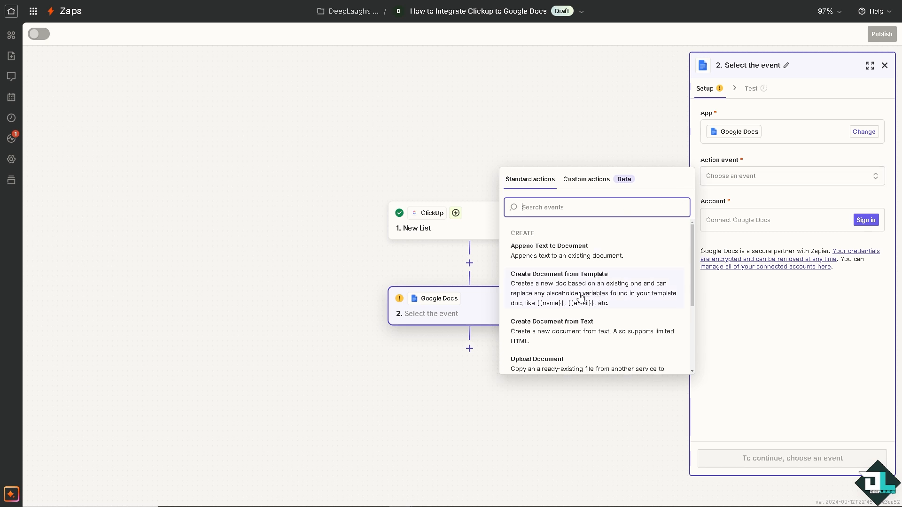
pyautogui.moveTo(577, 337)
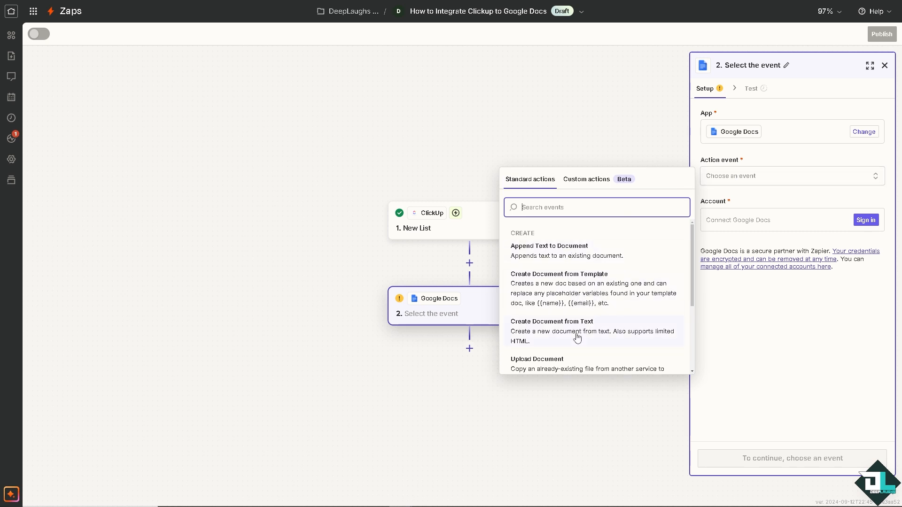
pyautogui.moveTo(597, 286)
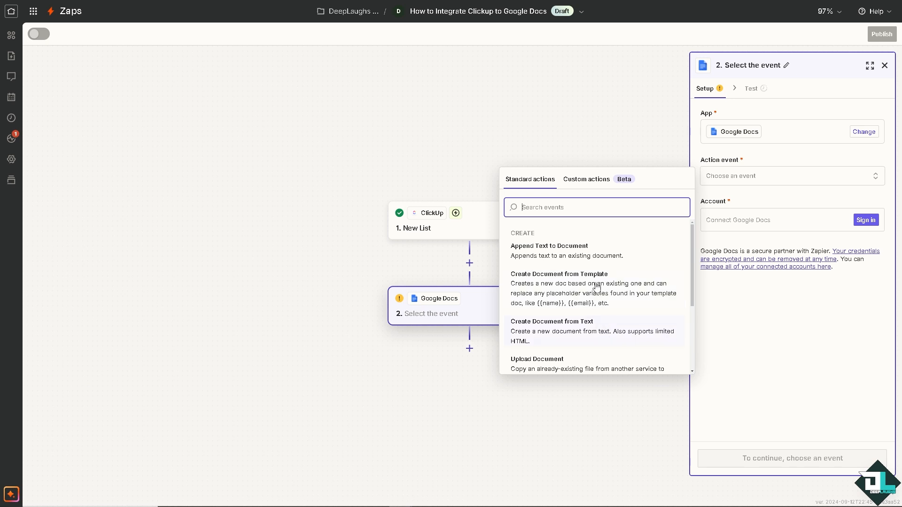
pyautogui.click(558, 273)
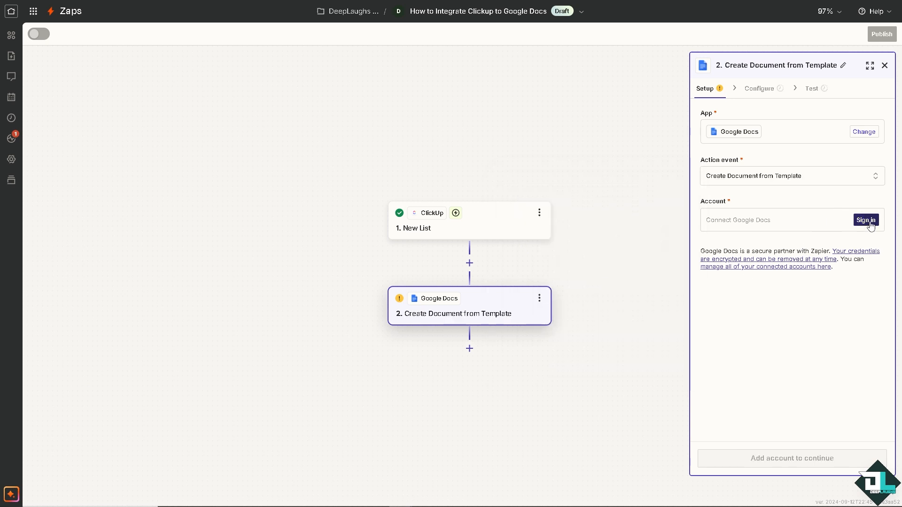
pyautogui.click(865, 219)
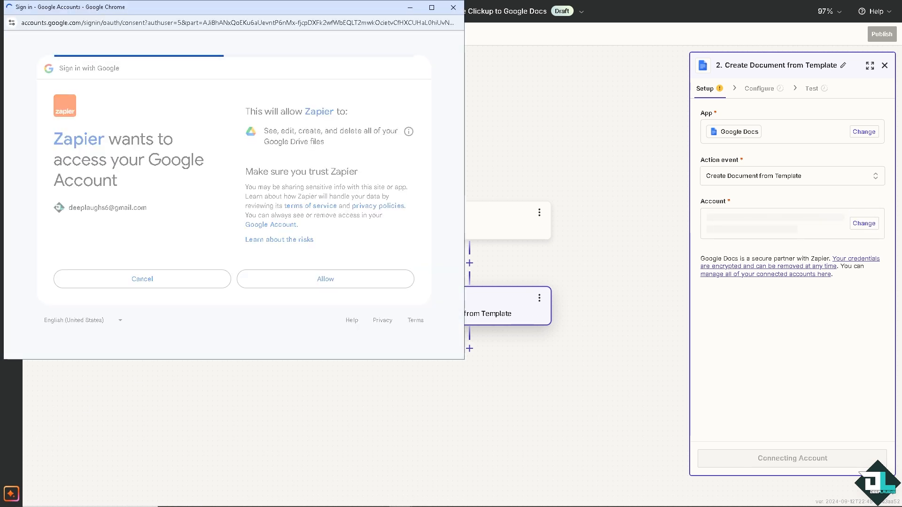
pyautogui.click(325, 279)
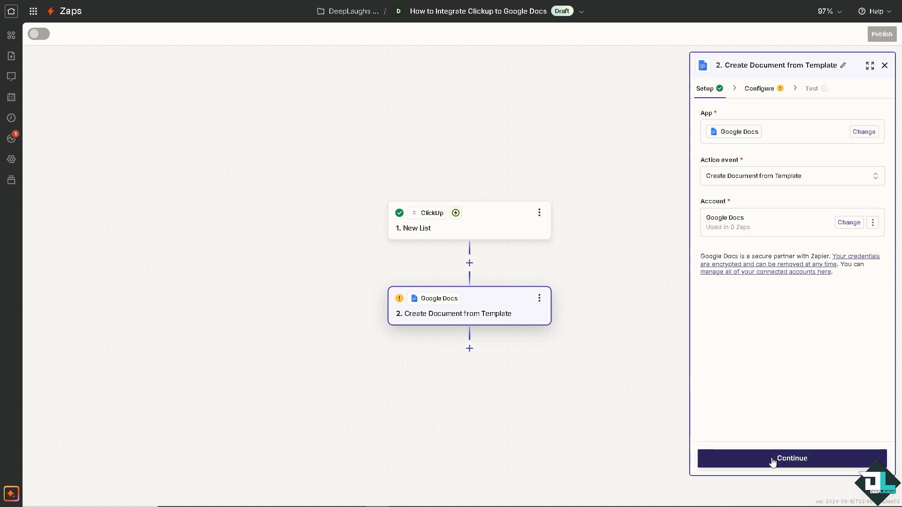
# Keep the root folder for new documents and share them as view-only by link.
pyautogui.click(791, 457)
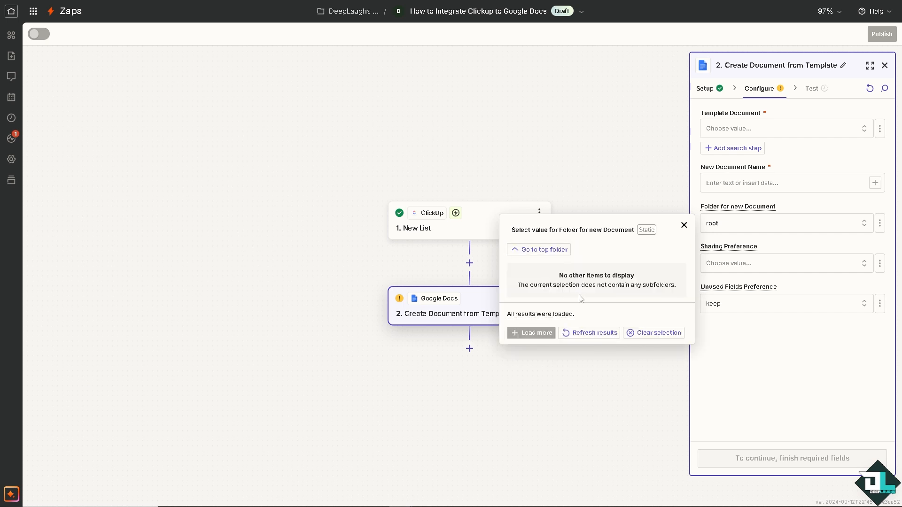
pyautogui.click(588, 333)
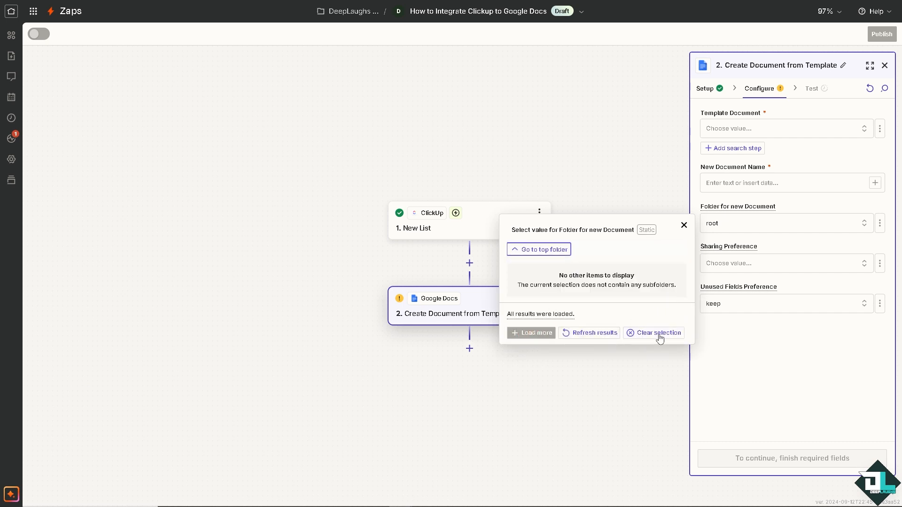
pyautogui.click(658, 332)
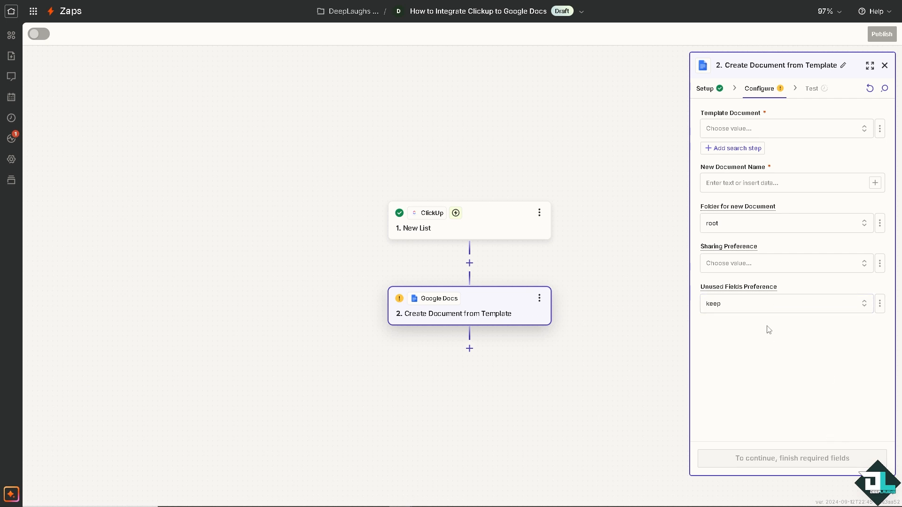
pyautogui.click(785, 263)
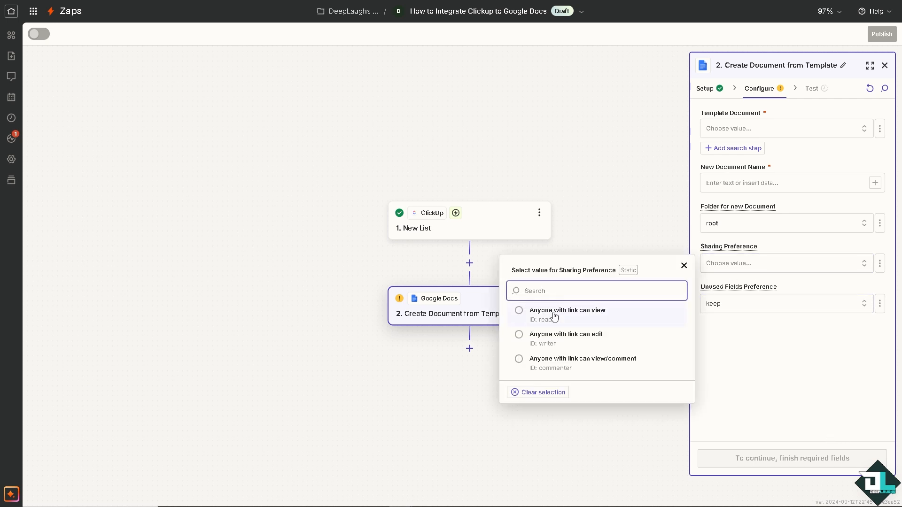
pyautogui.click(566, 310)
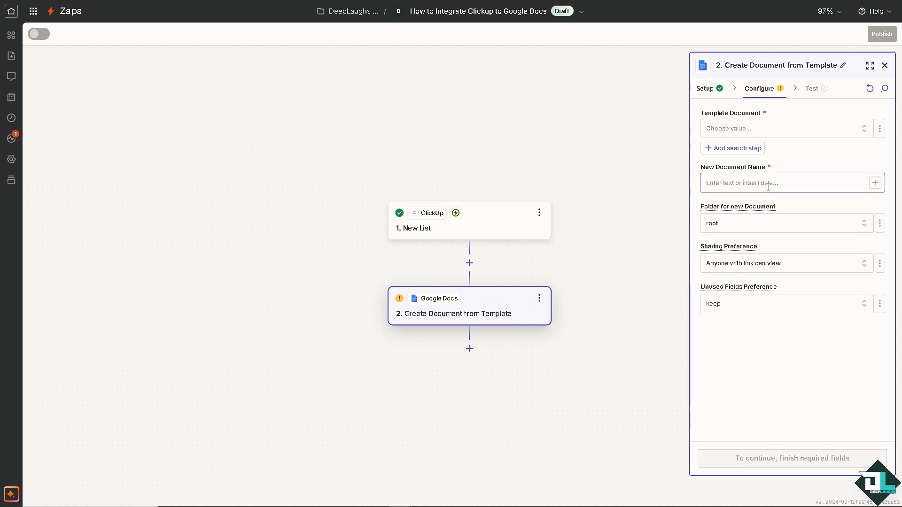
# Name the document 'How to Integrate Clickup to Google Docs' and use the same-named doc as template.
pyautogui.write('How to Integrate Clickup to Google Docs')
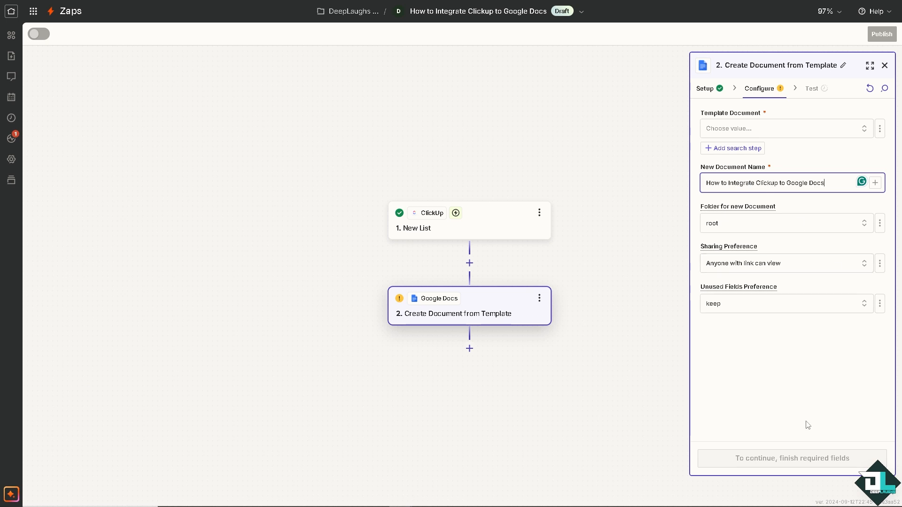
pyautogui.click(782, 128)
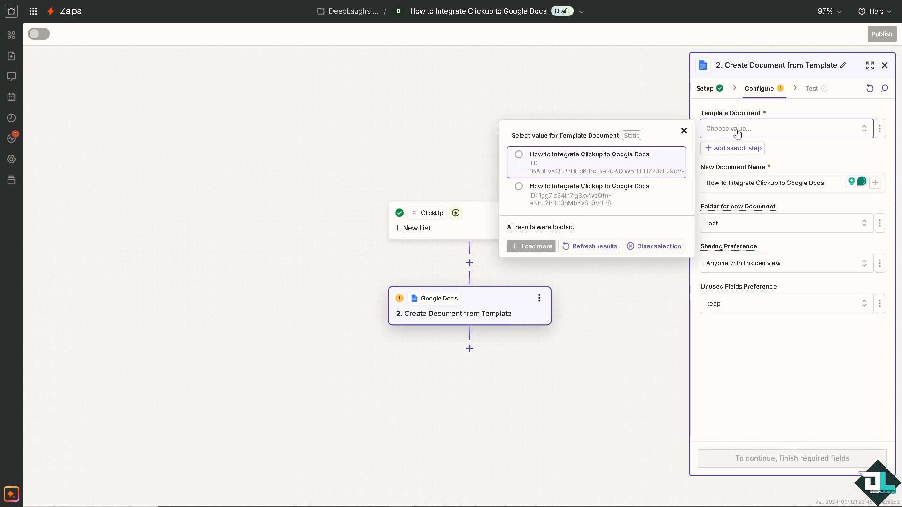
pyautogui.click(587, 161)
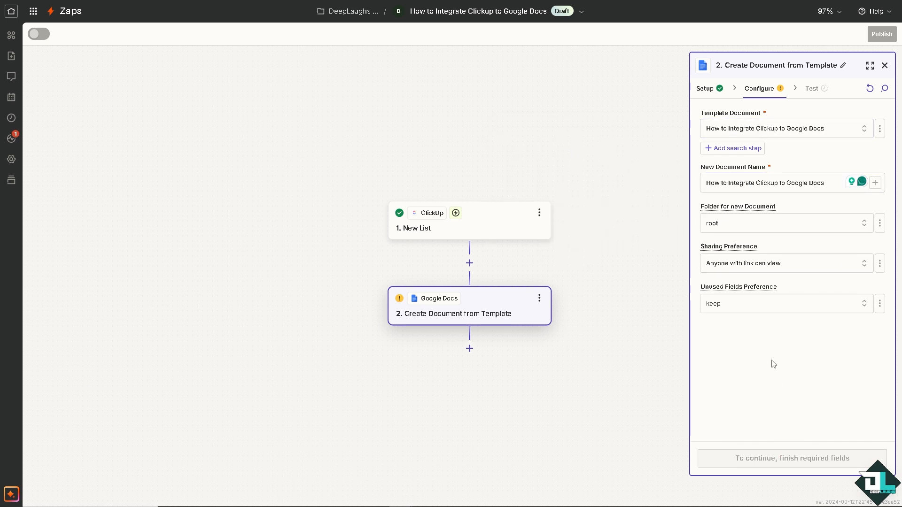
# Finish configuring the Google Docs step and run its test.
pyautogui.click(811, 88)
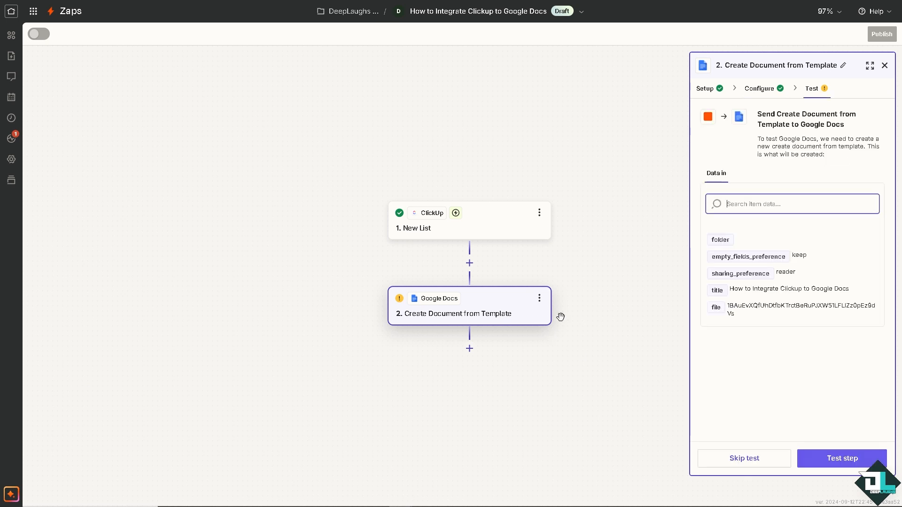
pyautogui.click(839, 458)
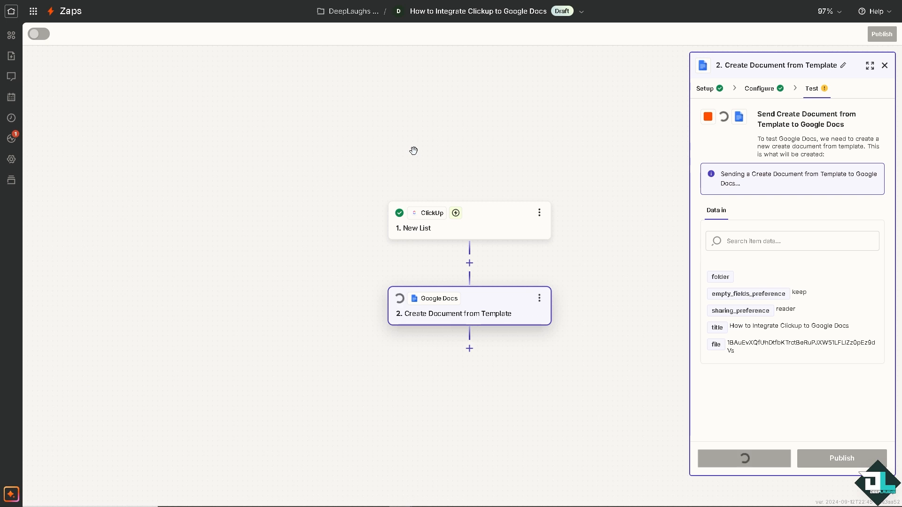
pyautogui.click(742, 457)
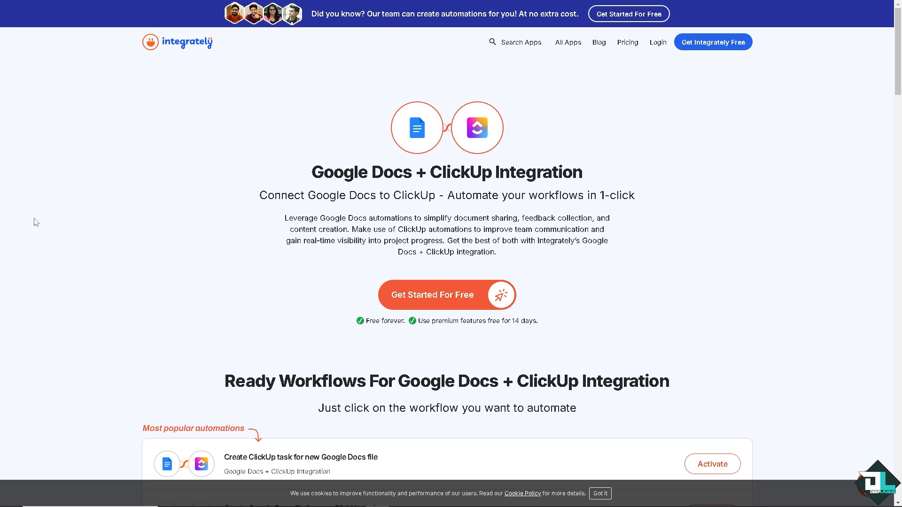
pyautogui.moveTo(738, 260)
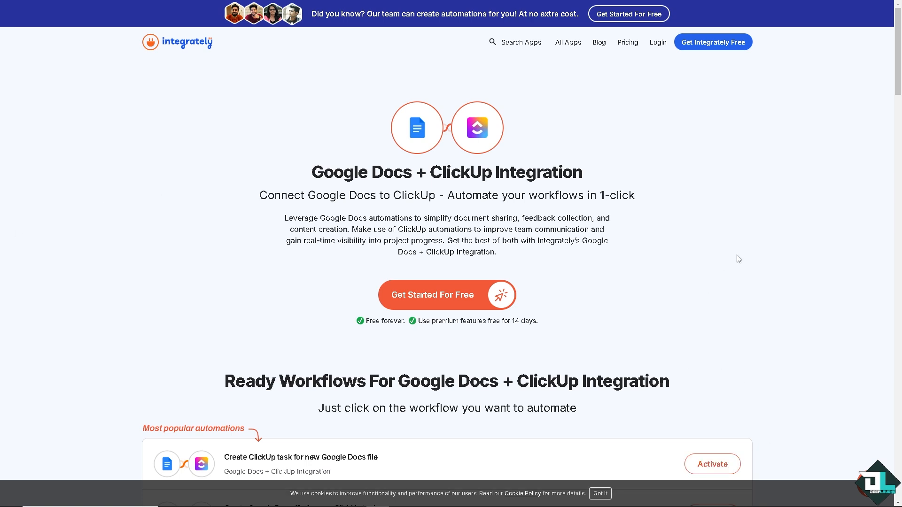
pyautogui.moveTo(736, 185)
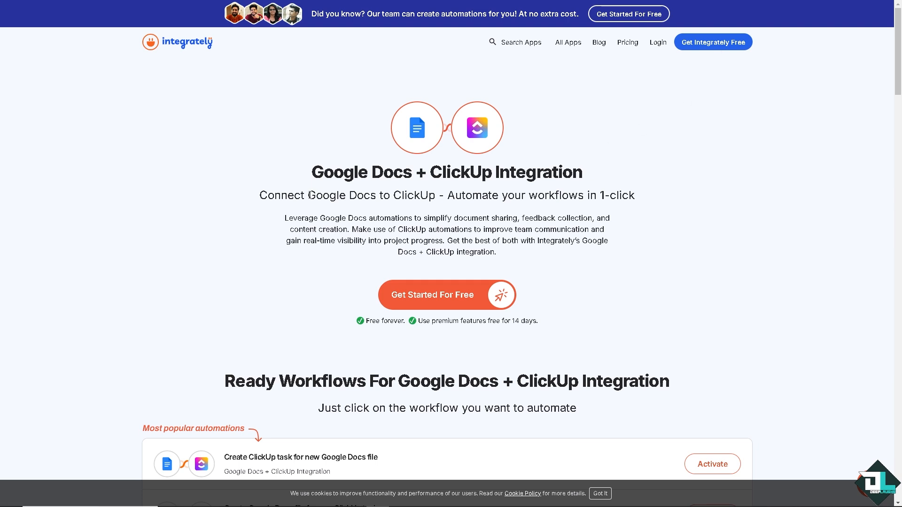
pyautogui.moveTo(508, 255)
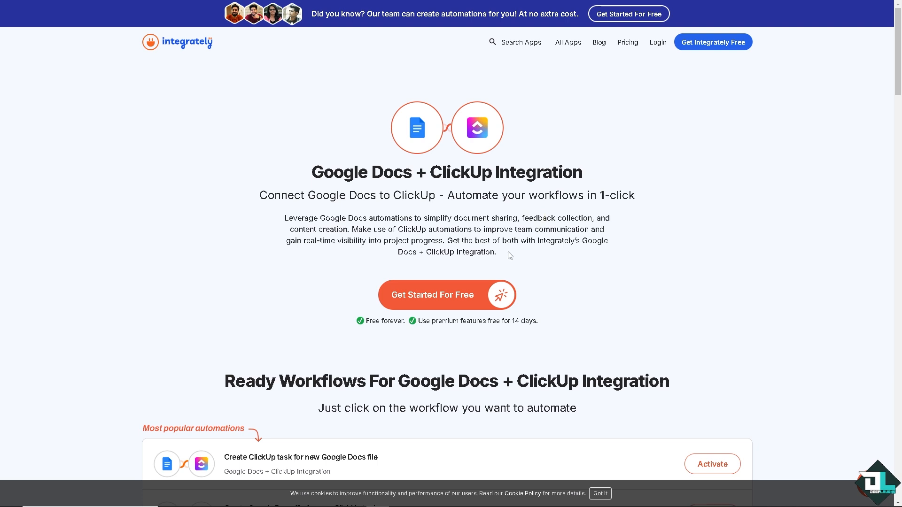
pyautogui.scroll(-3)
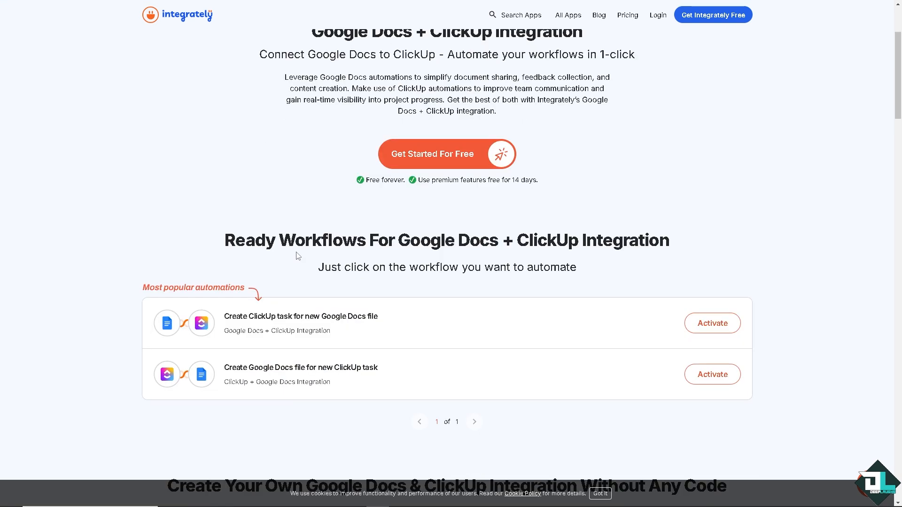
pyautogui.scroll(-3)
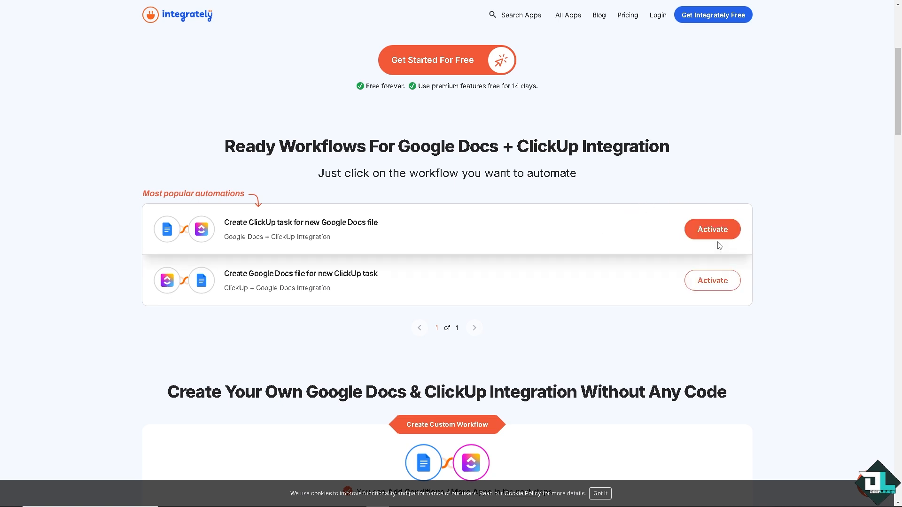
pyautogui.scroll(-3)
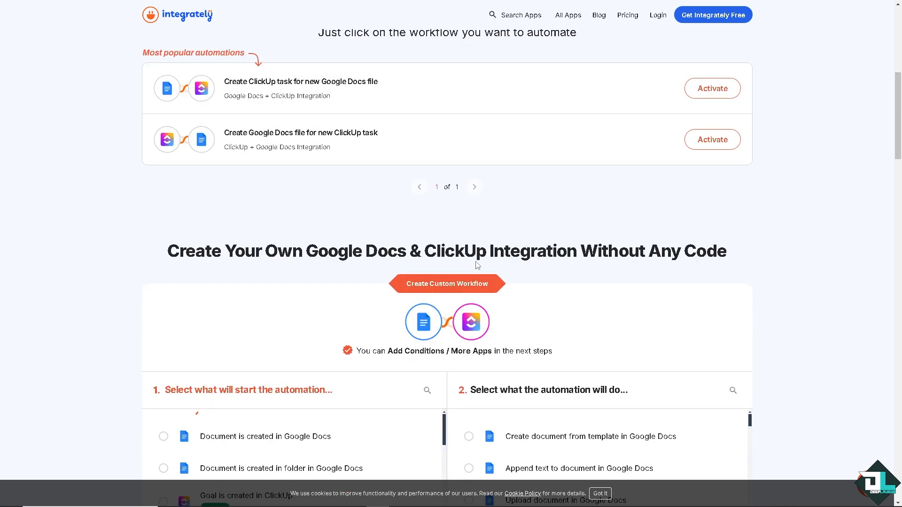
pyautogui.scroll(-3)
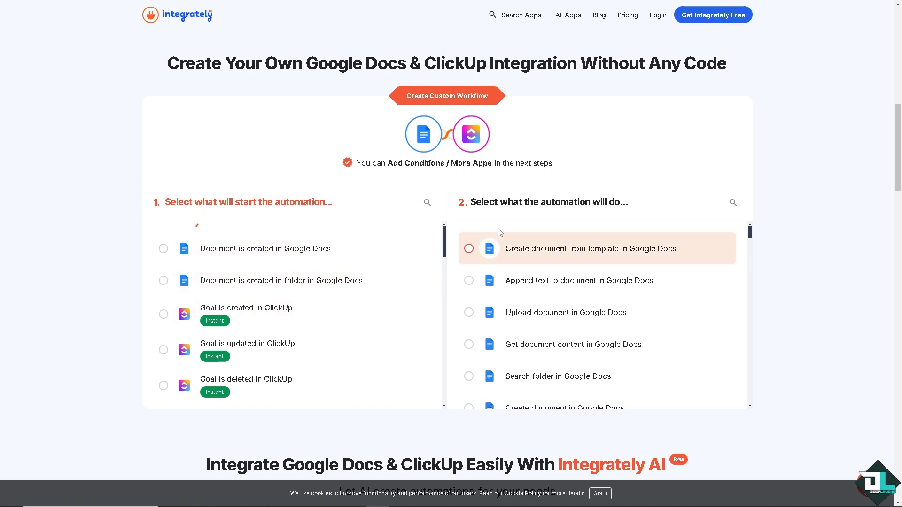
pyautogui.moveTo(550, 208)
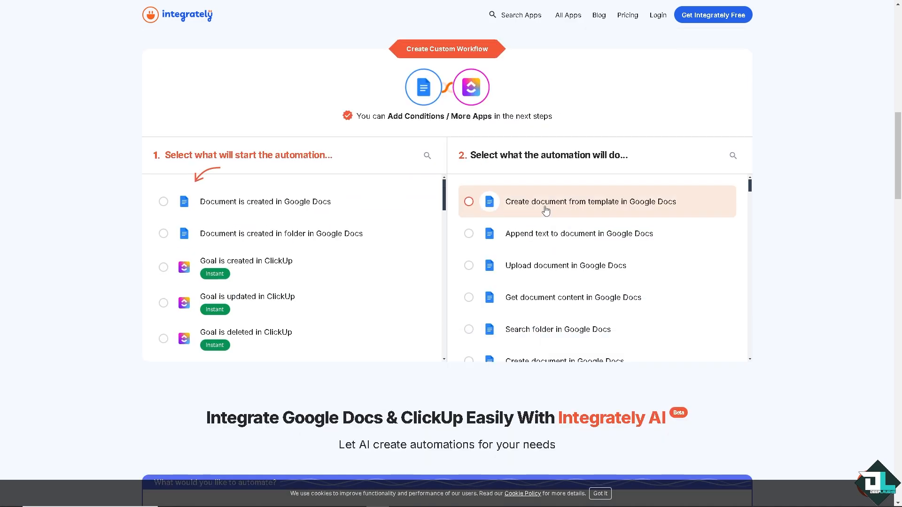
pyautogui.scroll(-3)
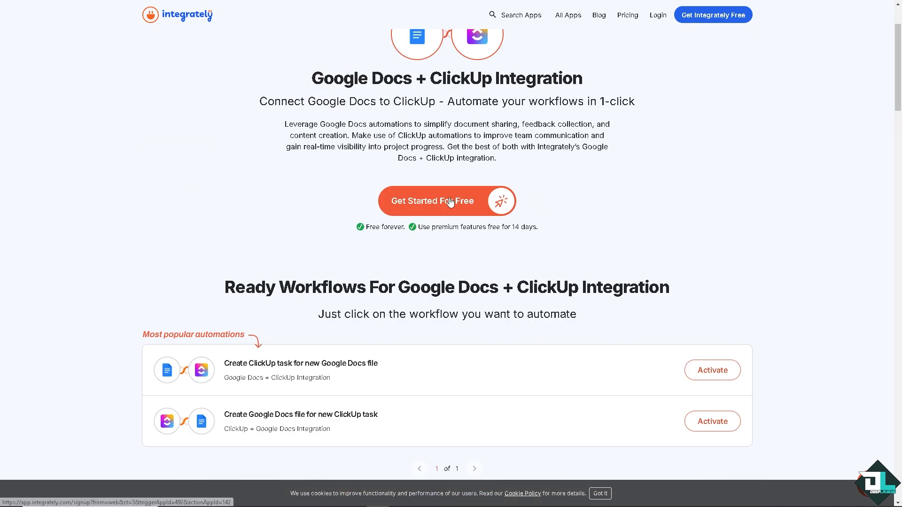
# Start the Google Docs + ClickUp integration, authorize the Google account, and begin connecting ClickUp.
pyautogui.click(446, 201)
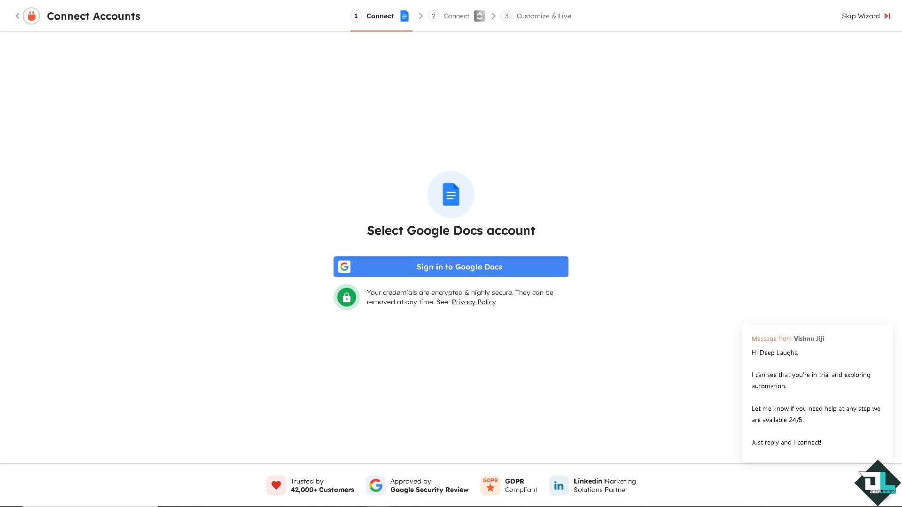
pyautogui.click(450, 266)
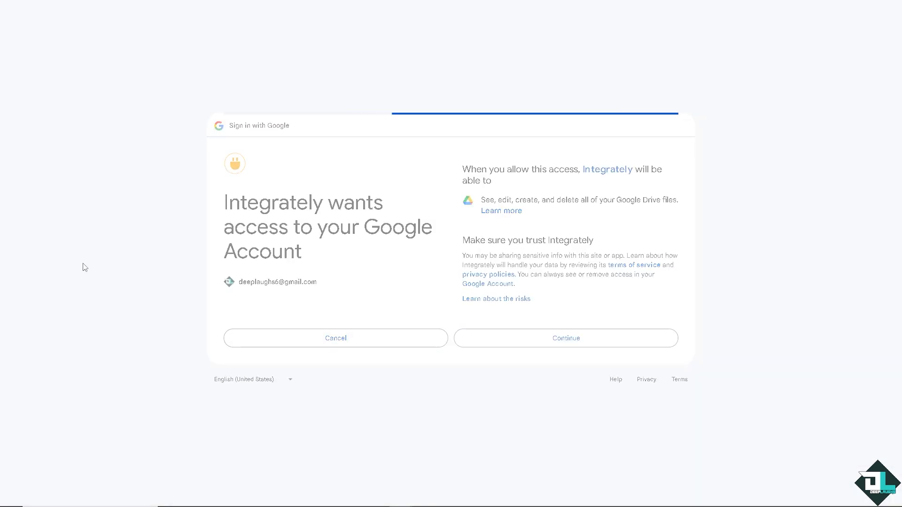
pyautogui.click(565, 337)
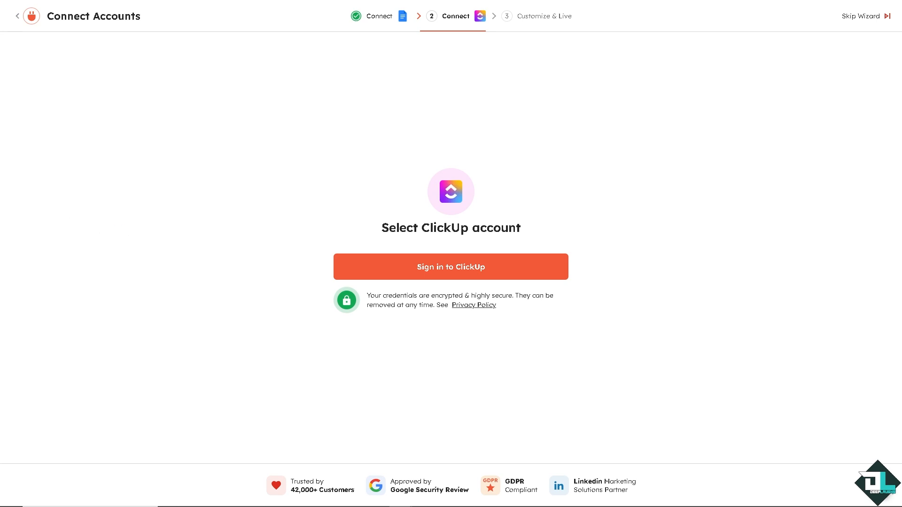
pyautogui.click(450, 266)
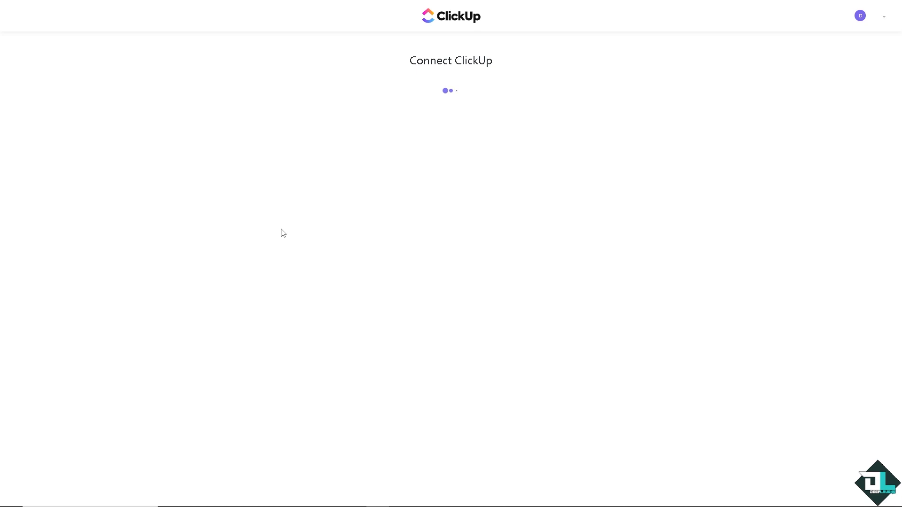
pyautogui.moveTo(410, 152)
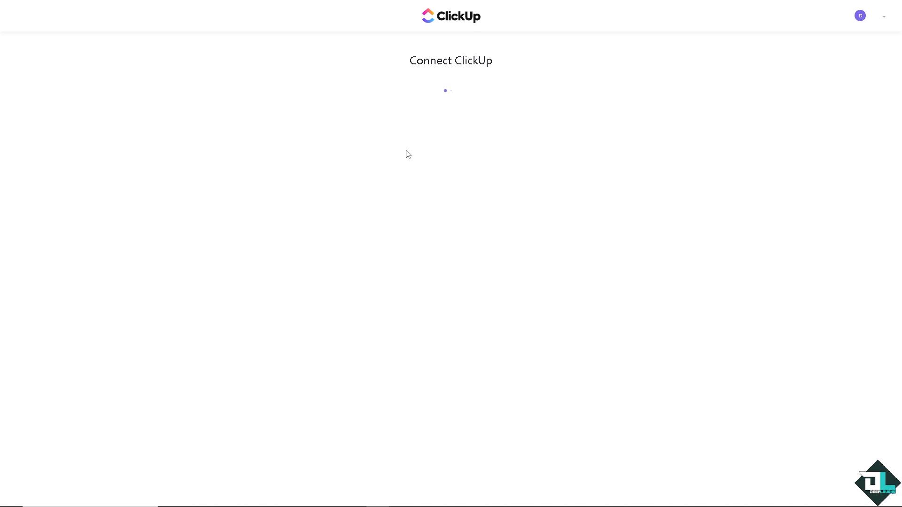
pyautogui.moveTo(374, 158)
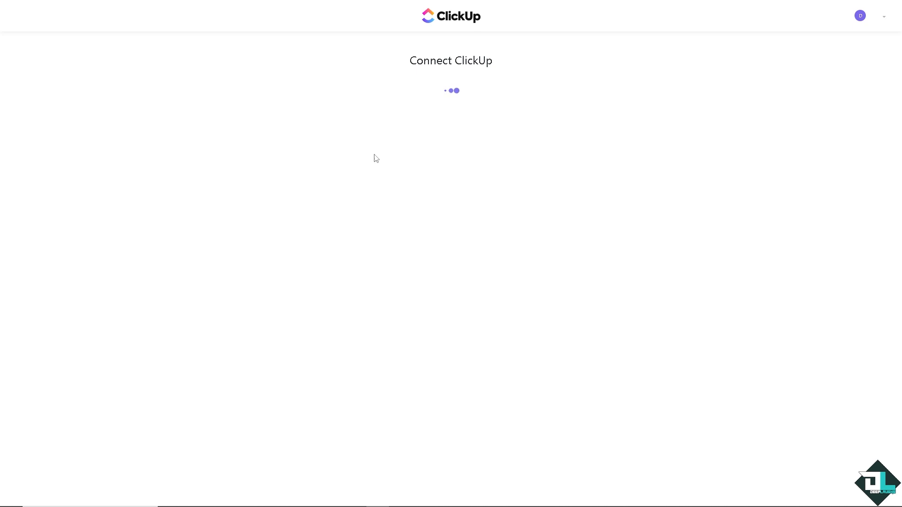